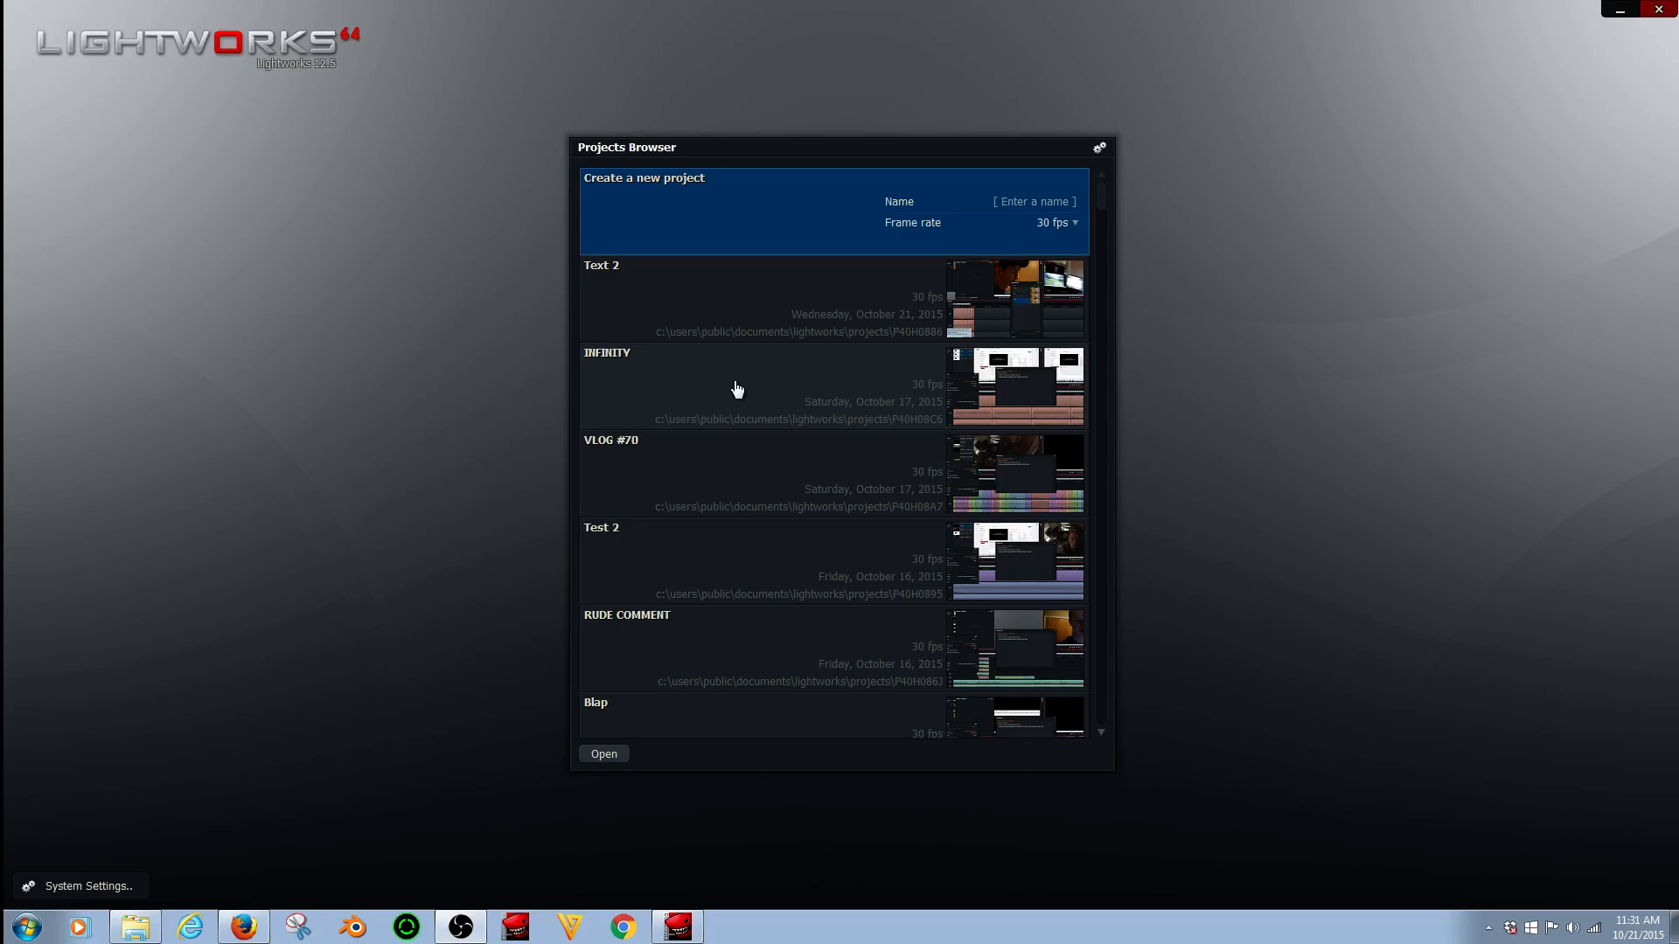
# - Create a new Lightworks project named KEY
pyautogui.click(1034, 201)
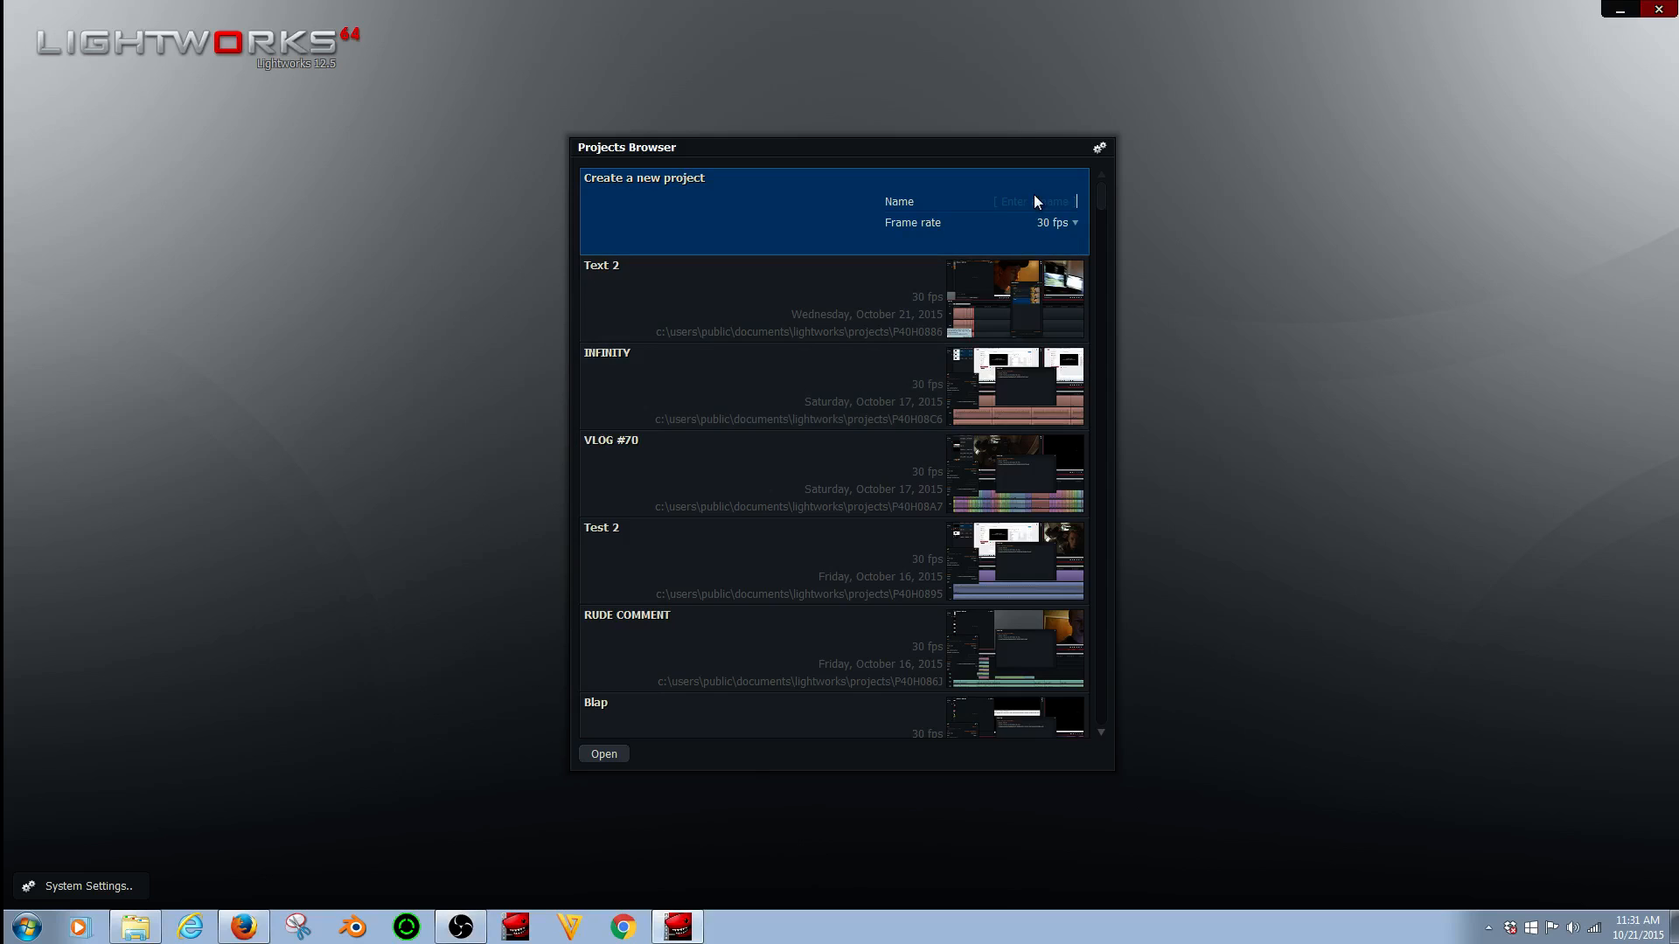
pyautogui.write('KE')
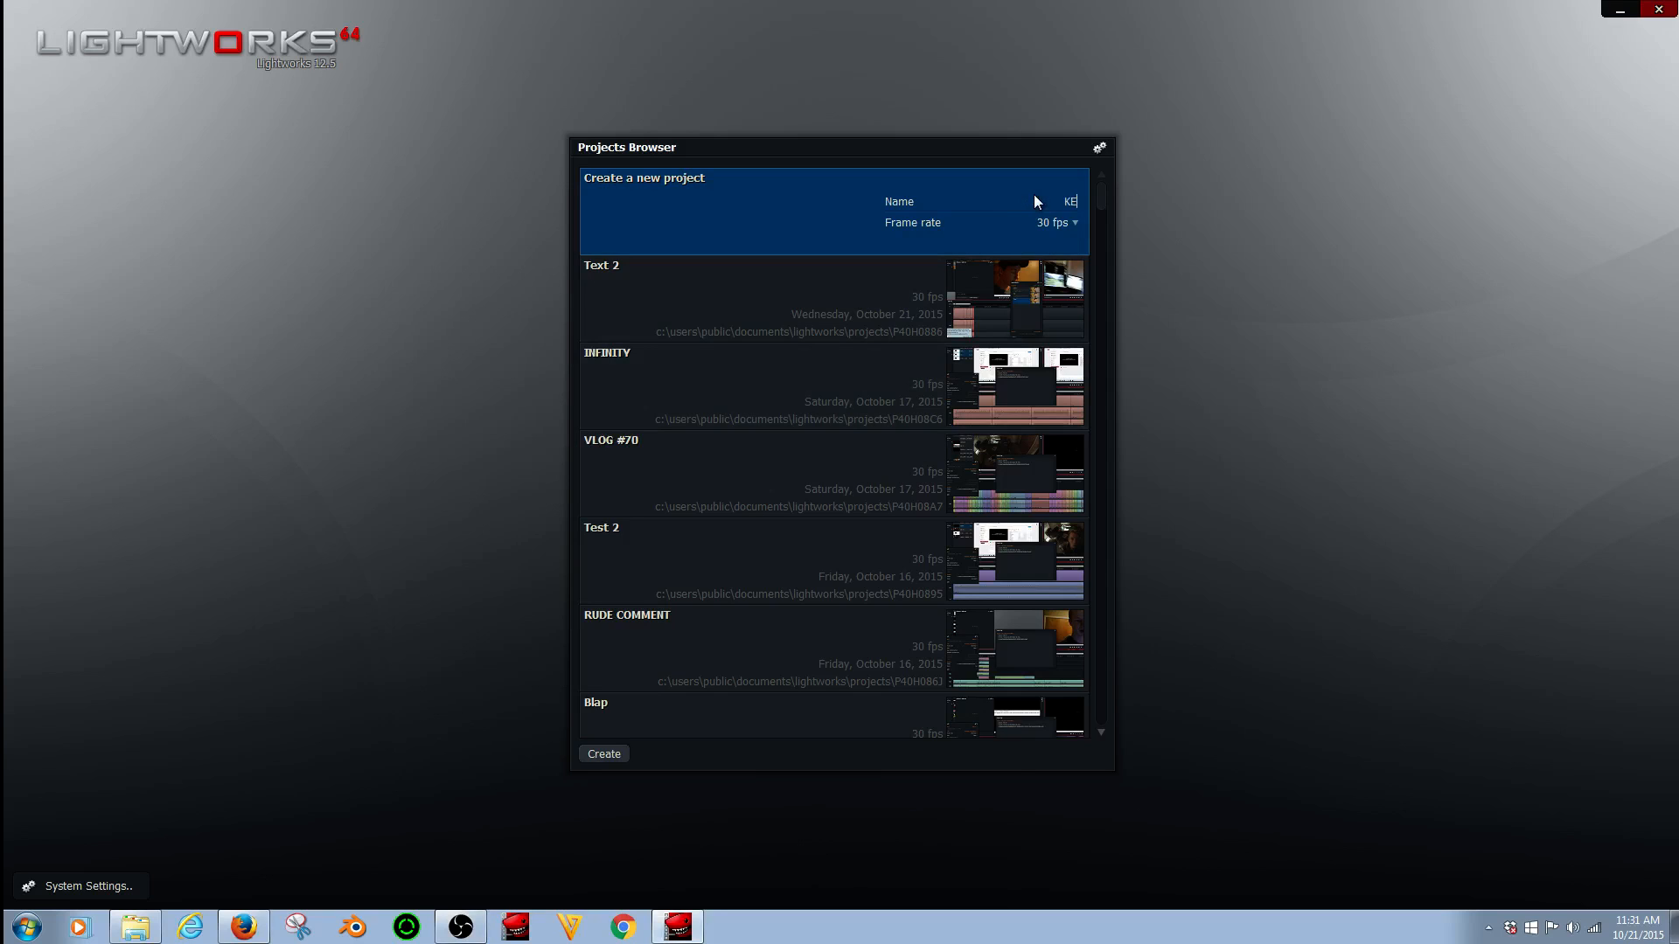
pyautogui.click(603, 754)
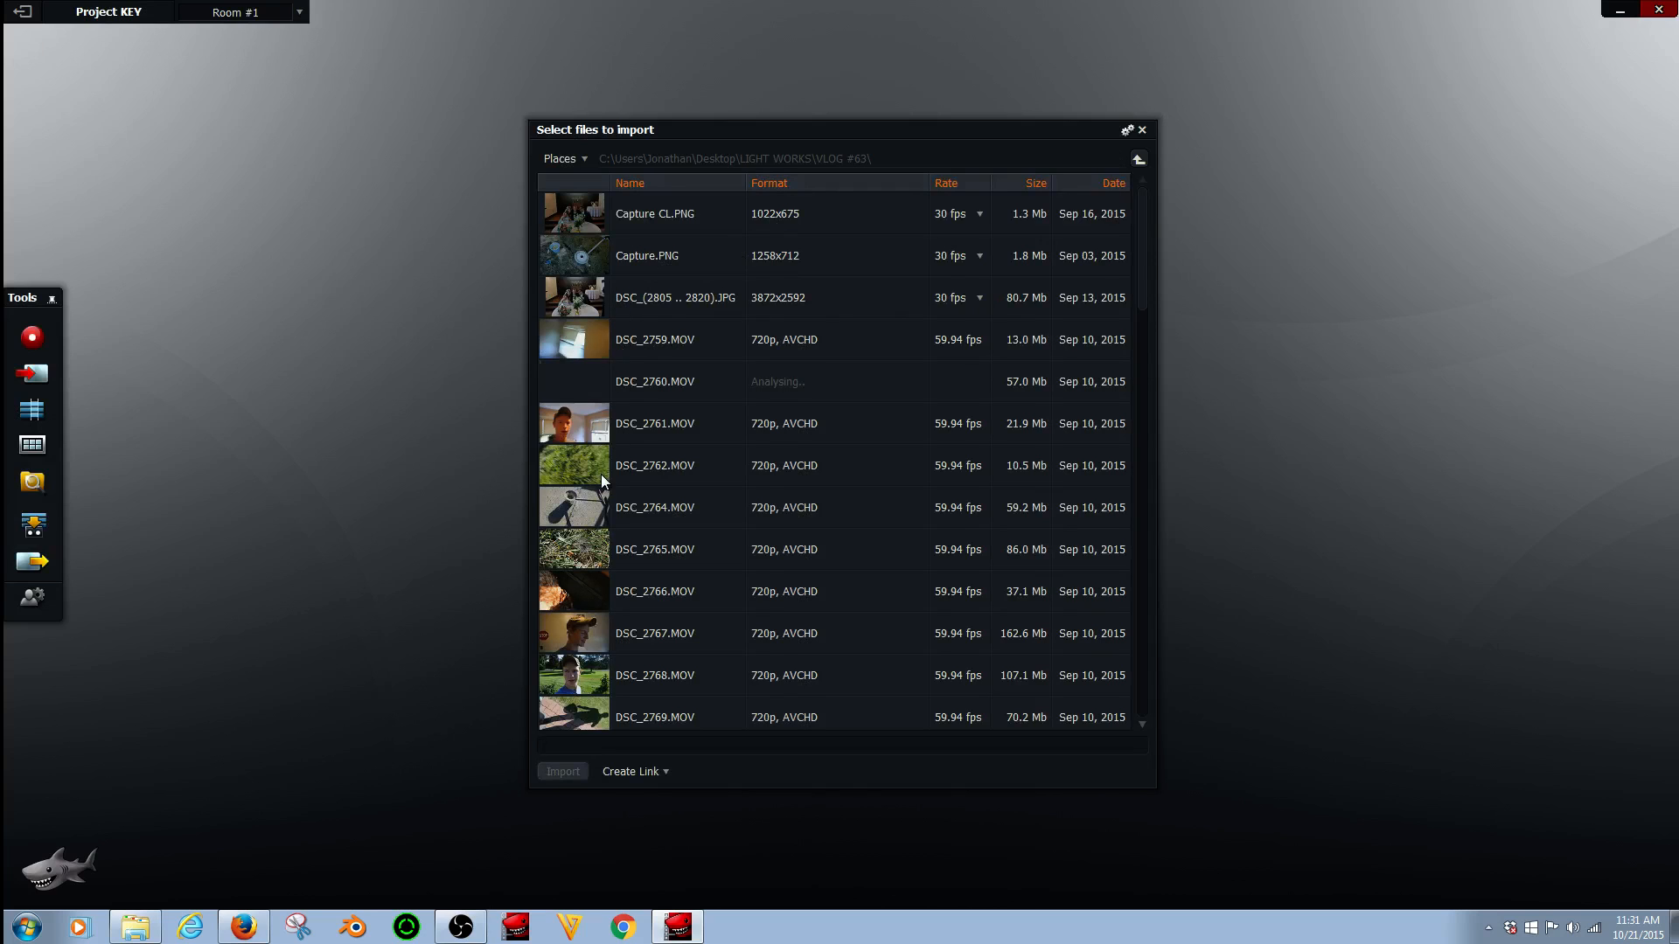
# - Import DSC_2764, create a new edit, and insert the clip onto V1, A1 and A2
pyautogui.click(562, 772)
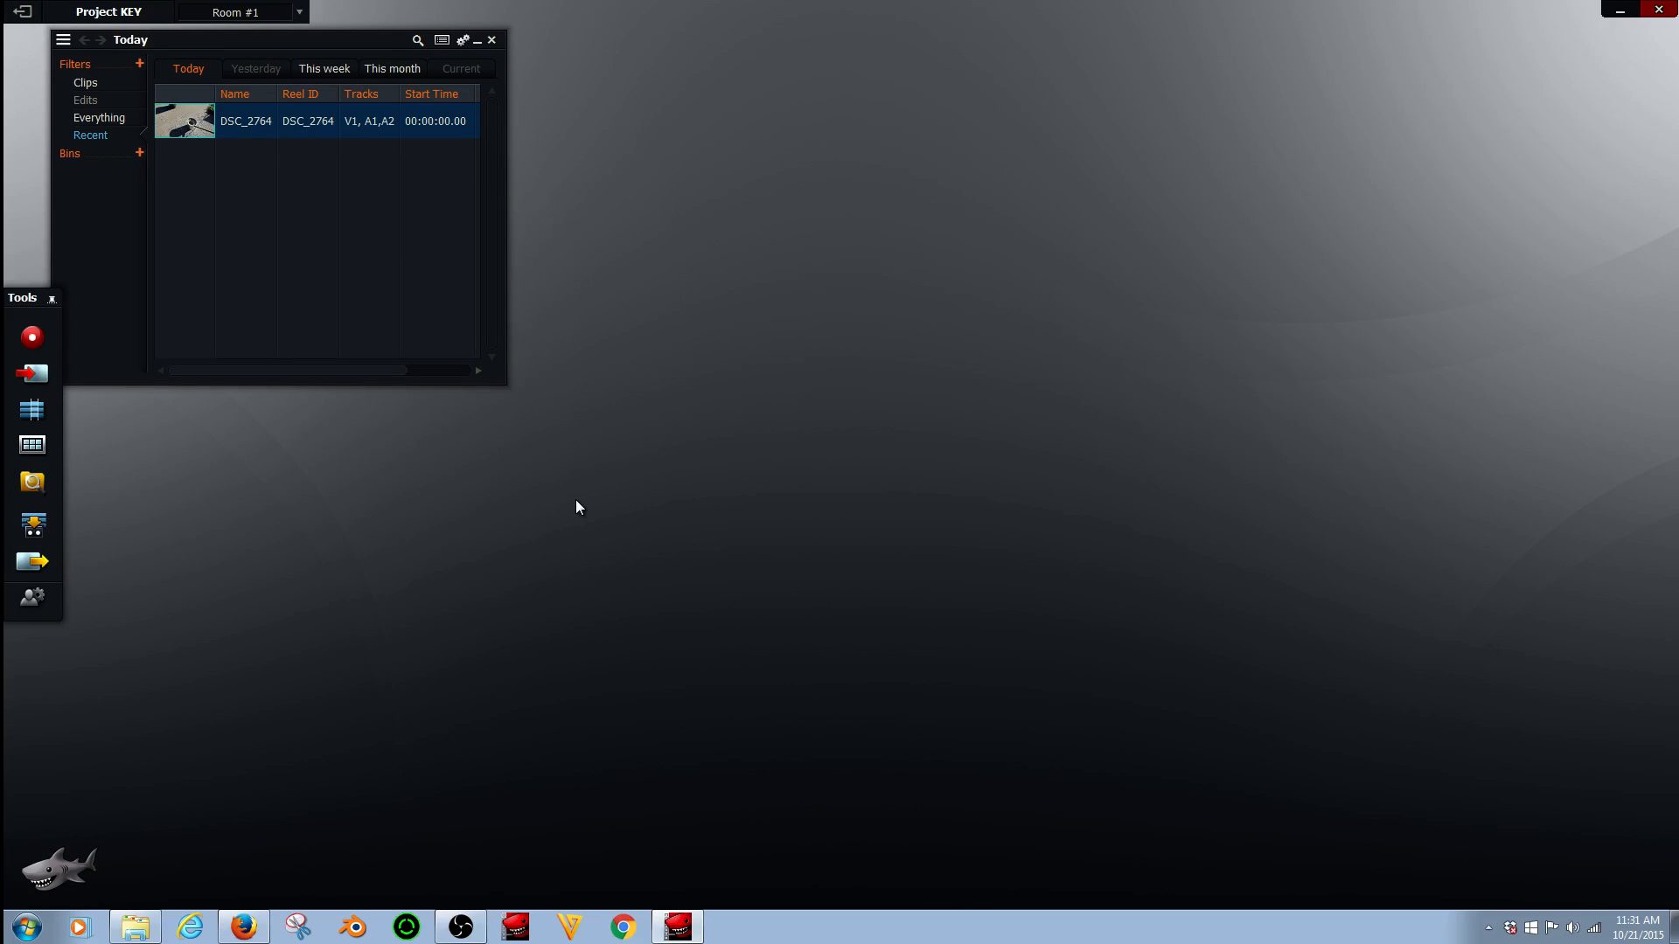
pyautogui.moveTo(35, 415)
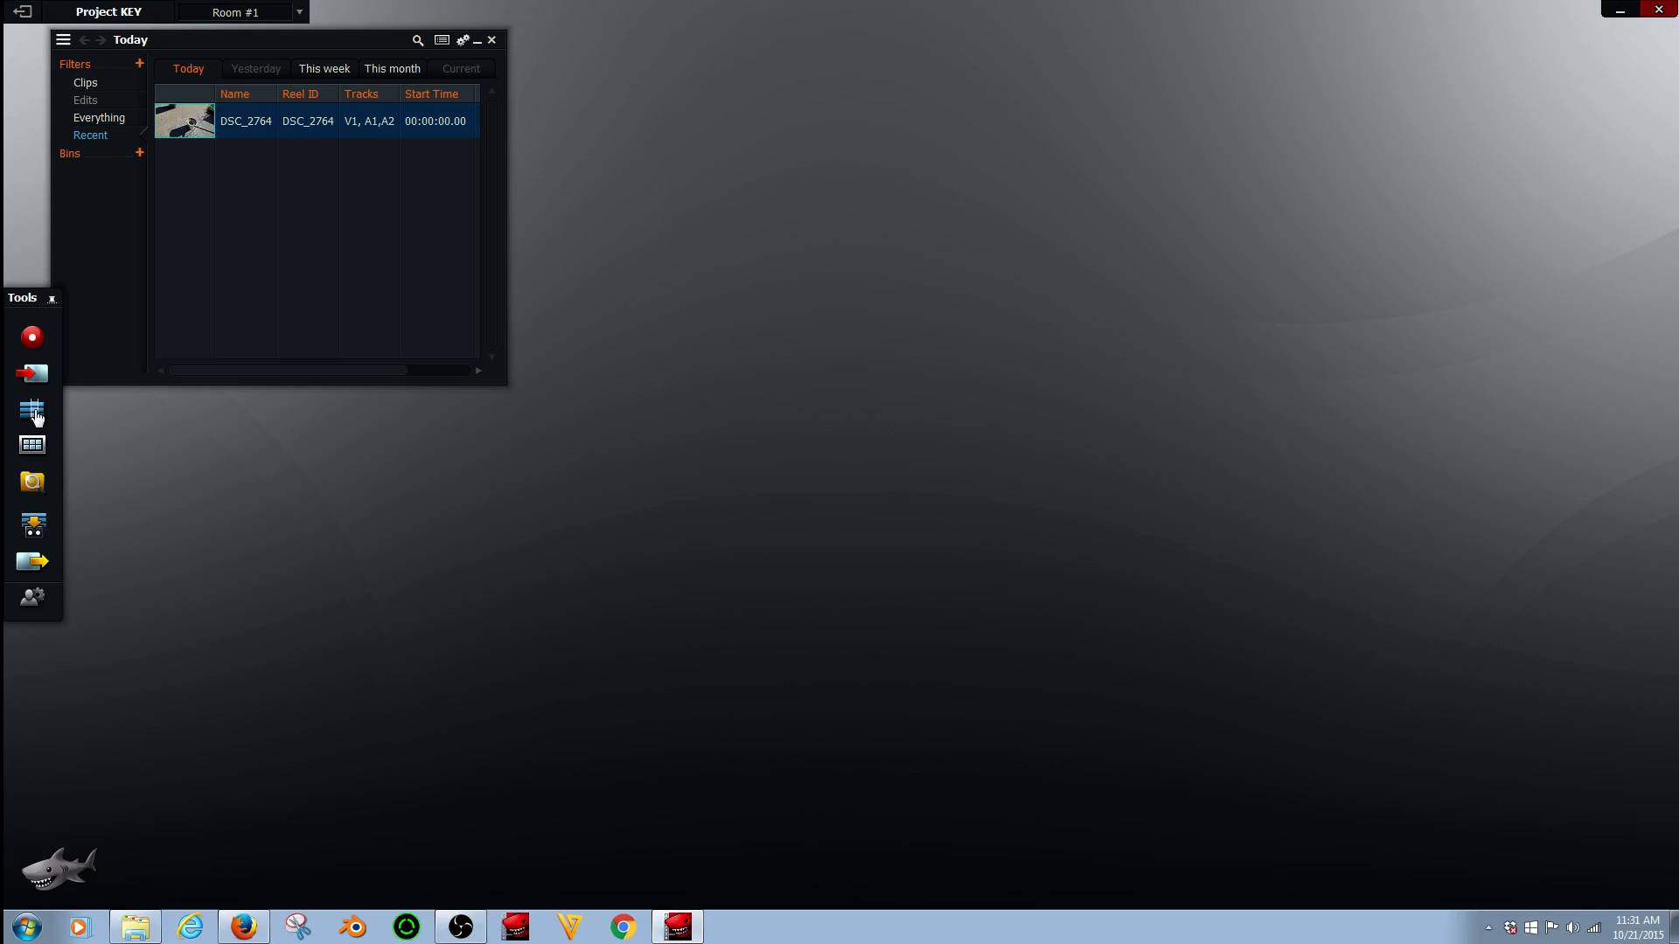
pyautogui.click(33, 410)
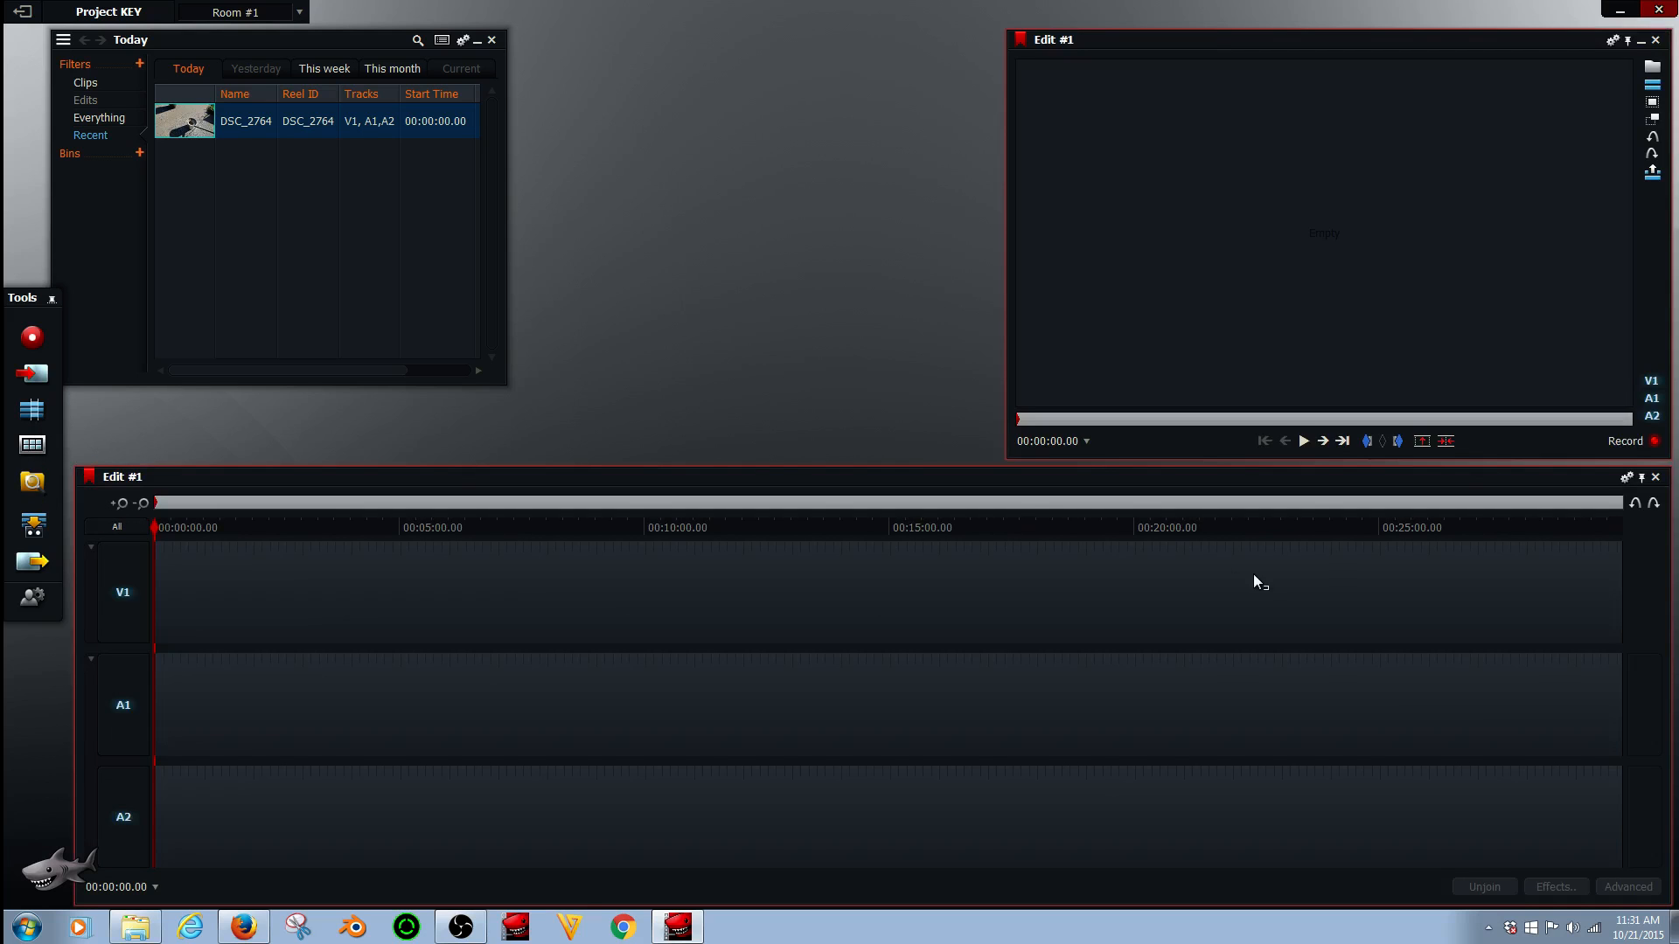
pyautogui.moveTo(188, 126)
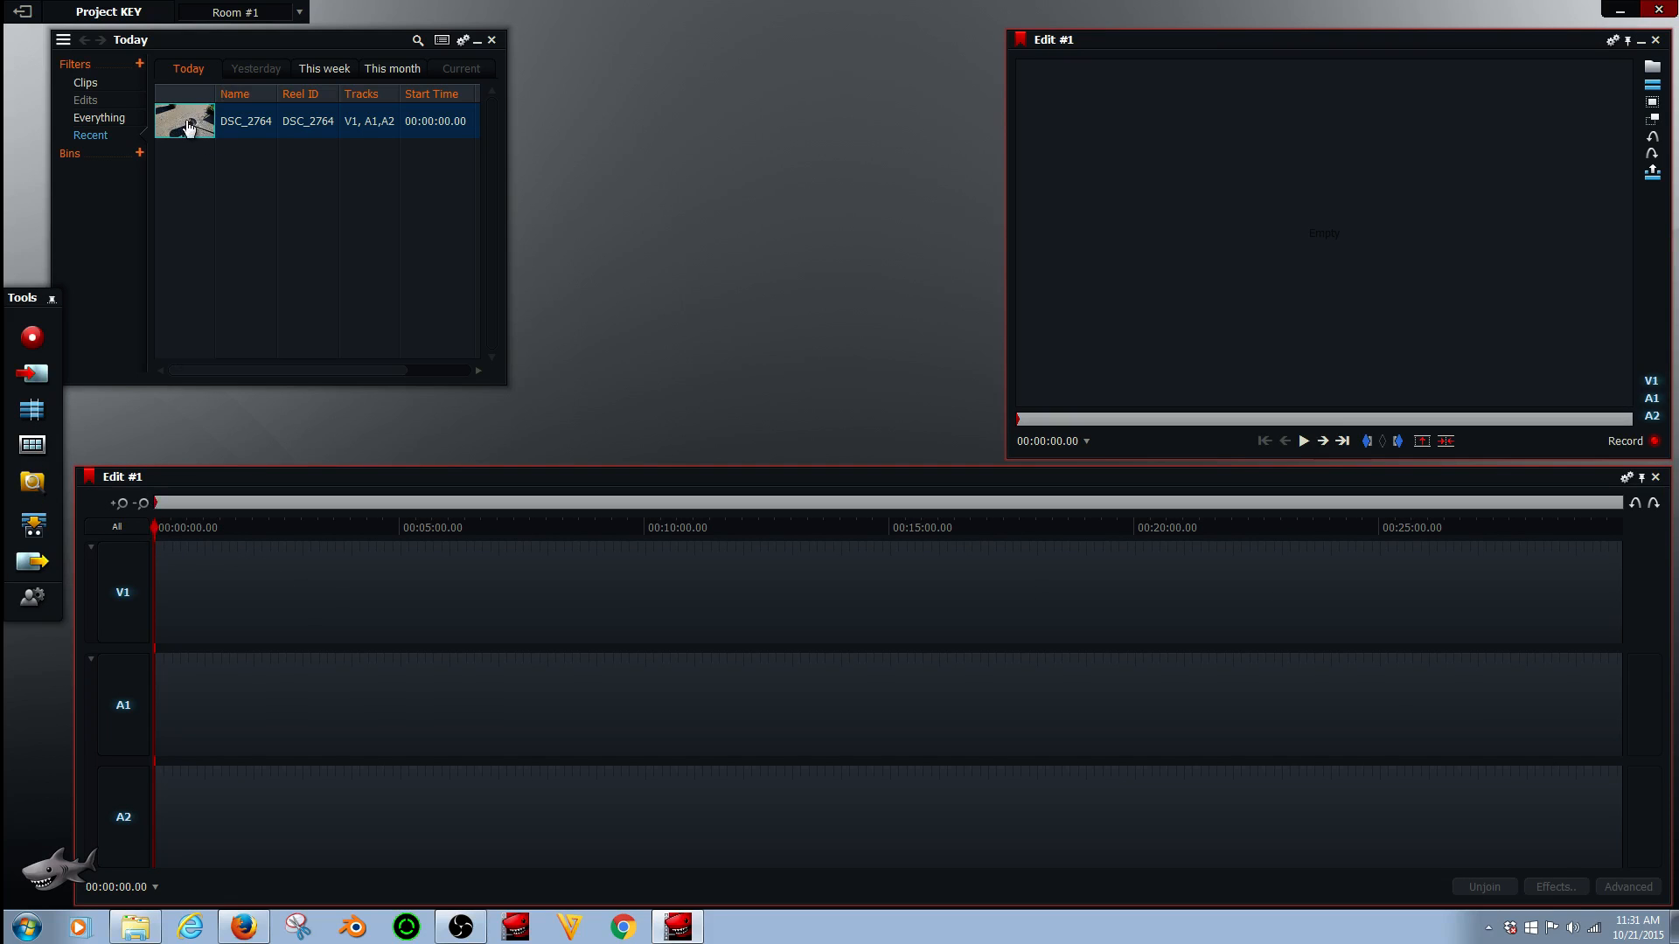
pyautogui.doubleClick(185, 119)
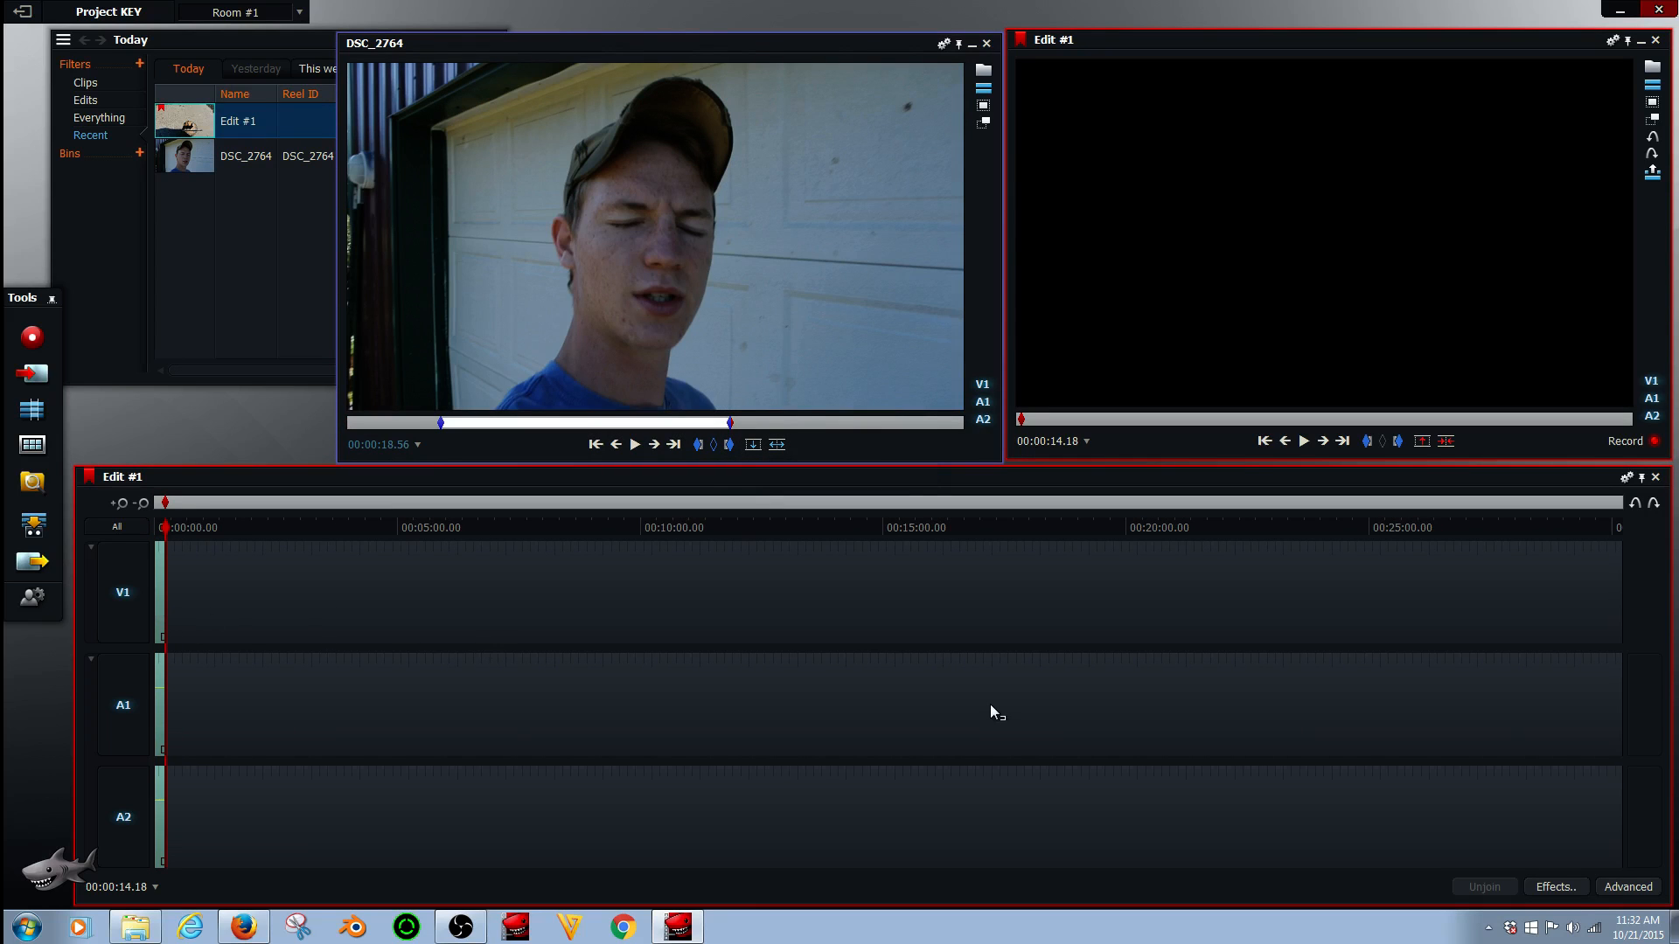
pyautogui.click(123, 504)
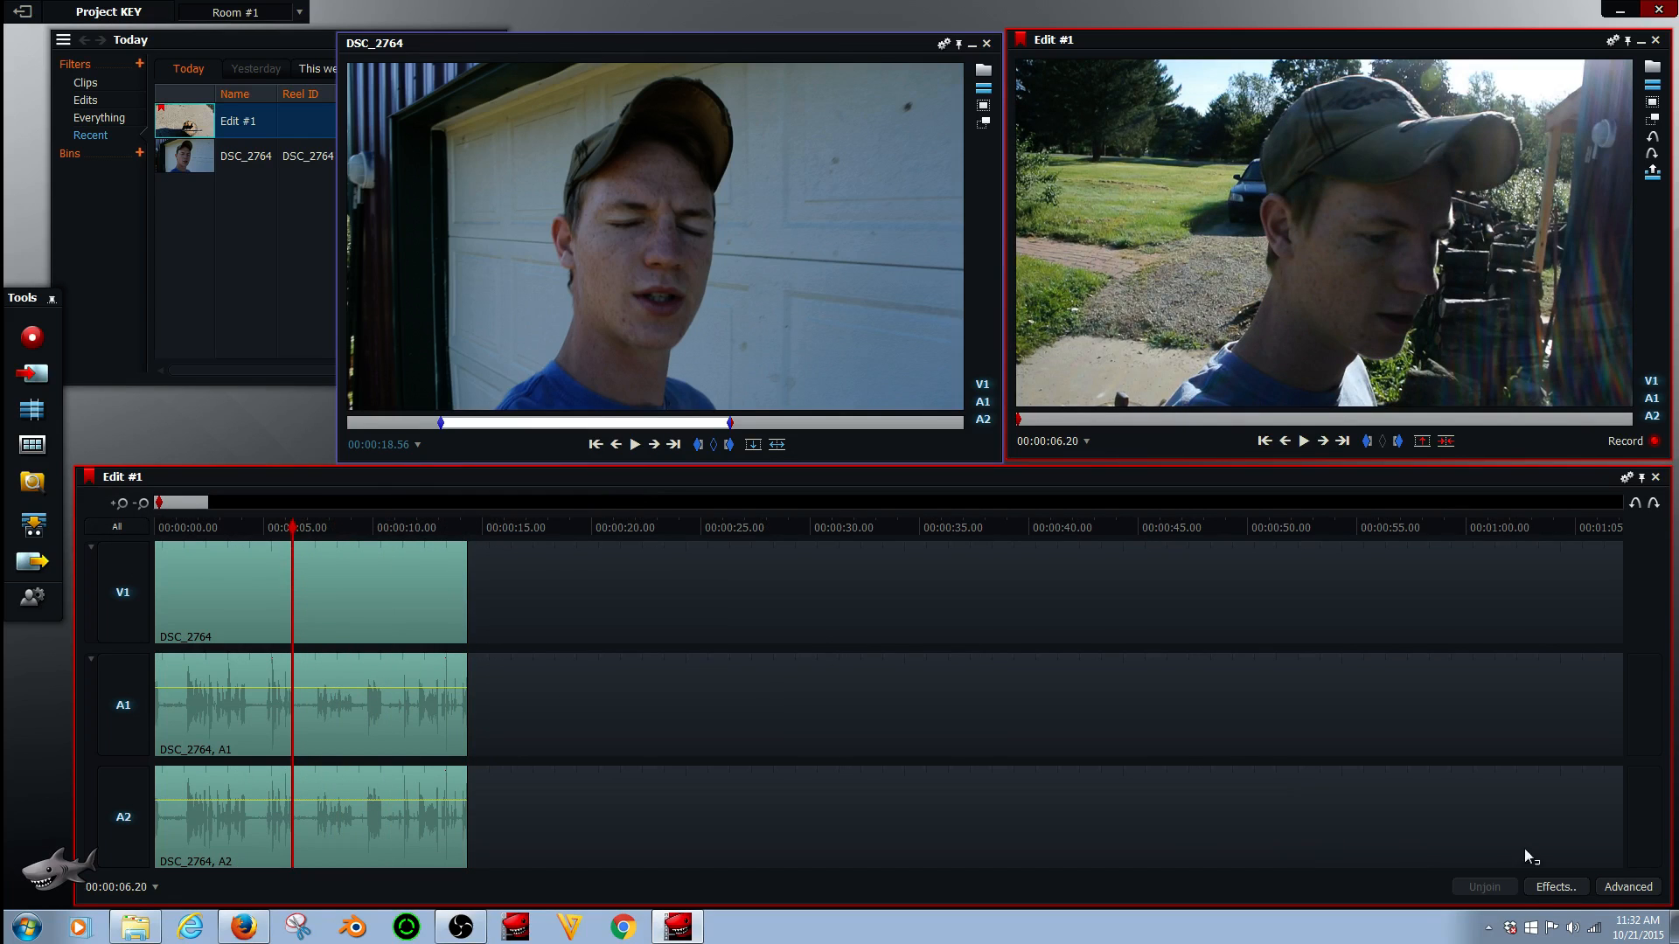
# - Add a Titles effect to the clip, showing the default Lightworks text
pyautogui.click(1553, 886)
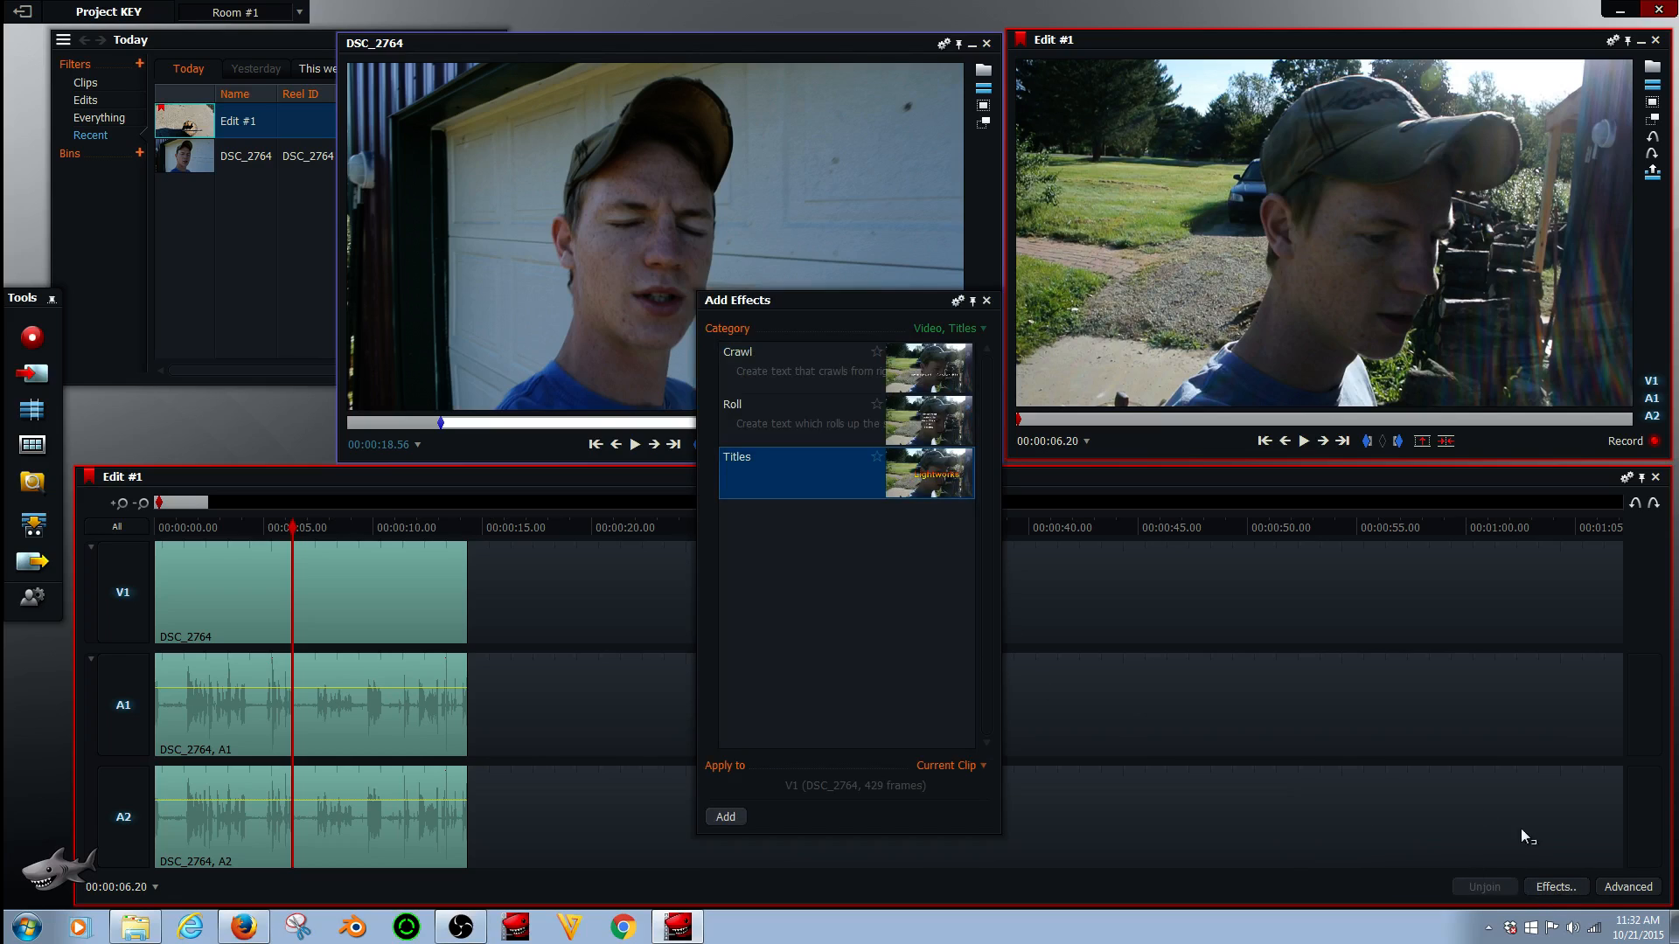
pyautogui.moveTo(884, 587)
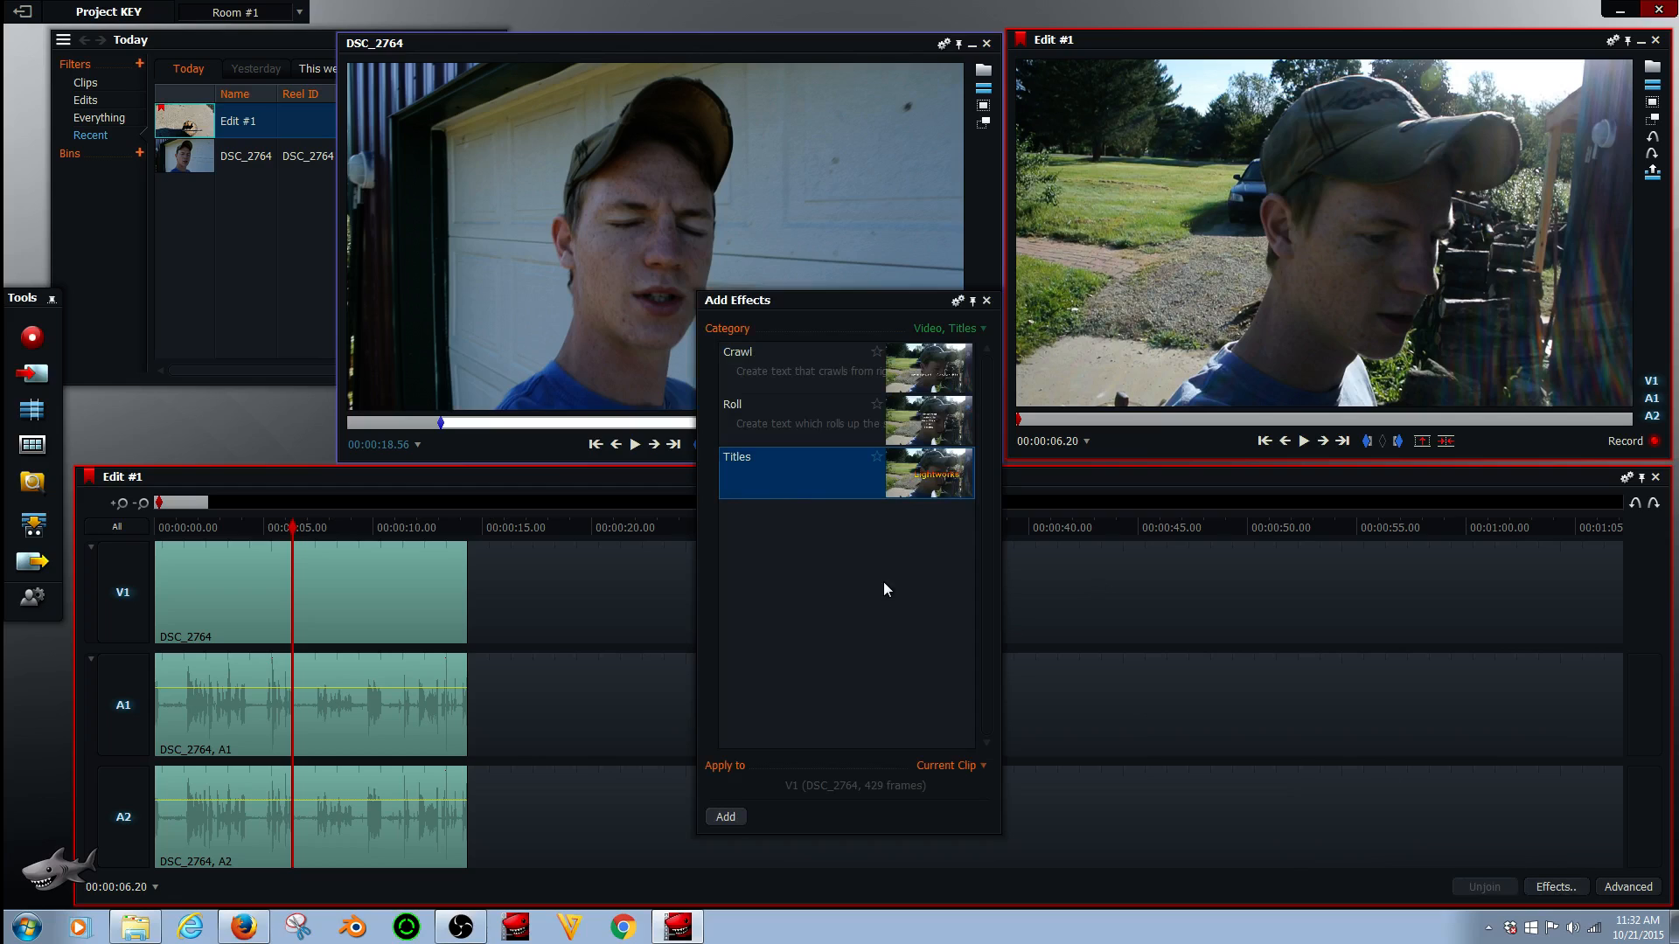
pyautogui.moveTo(807, 490)
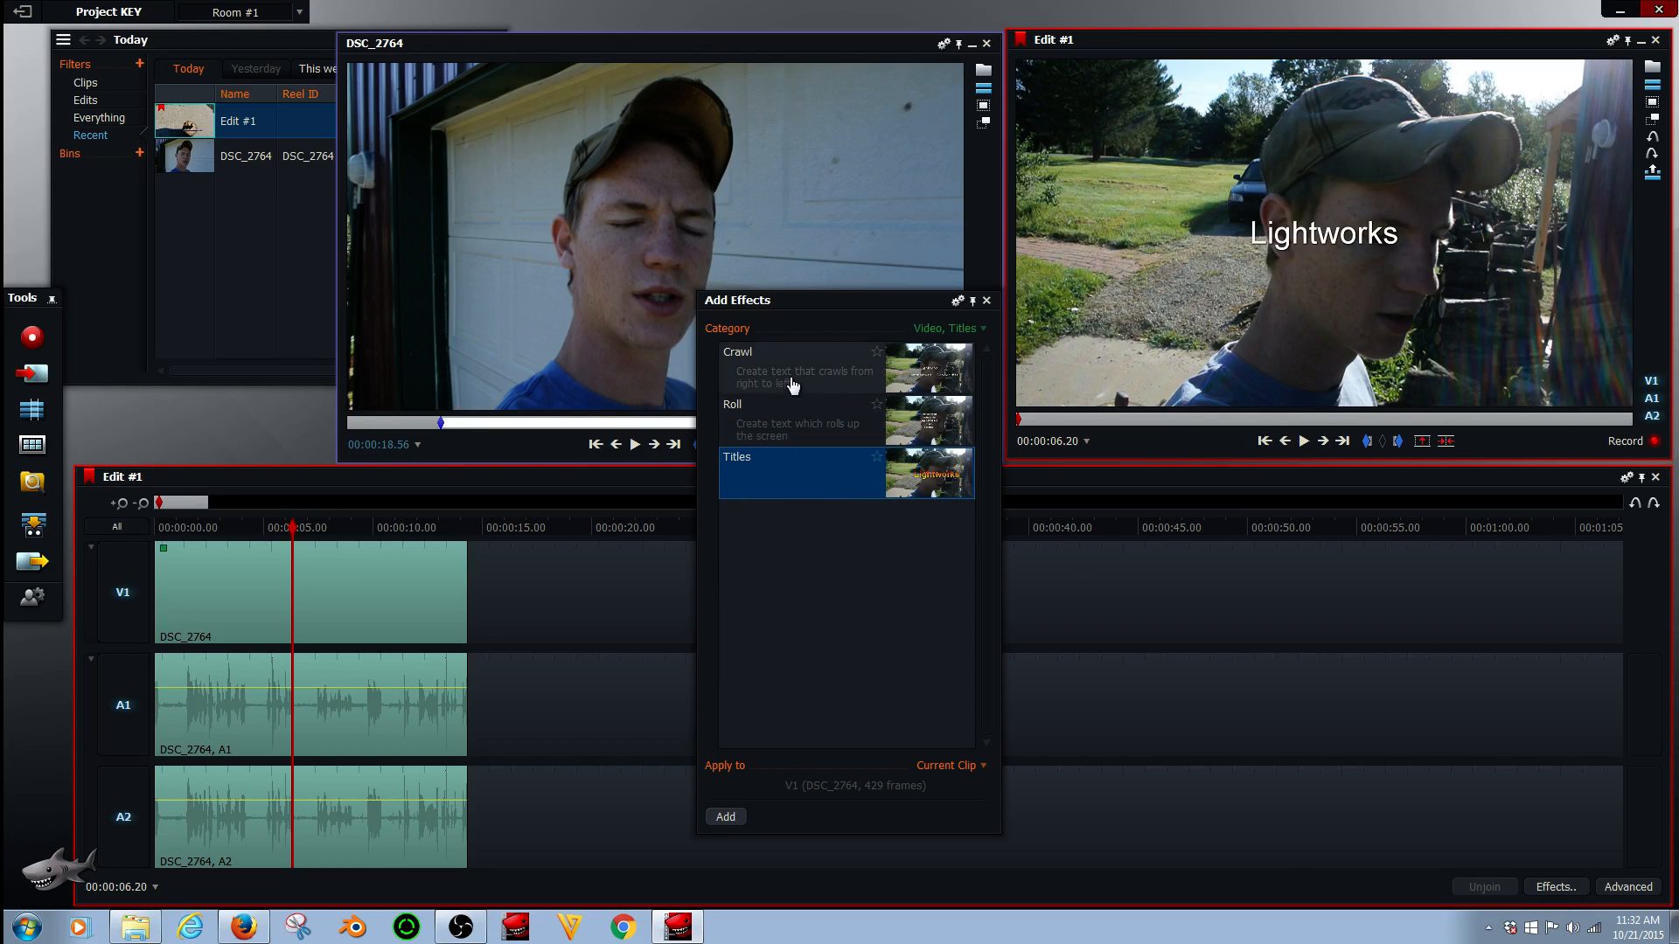
pyautogui.click(984, 300)
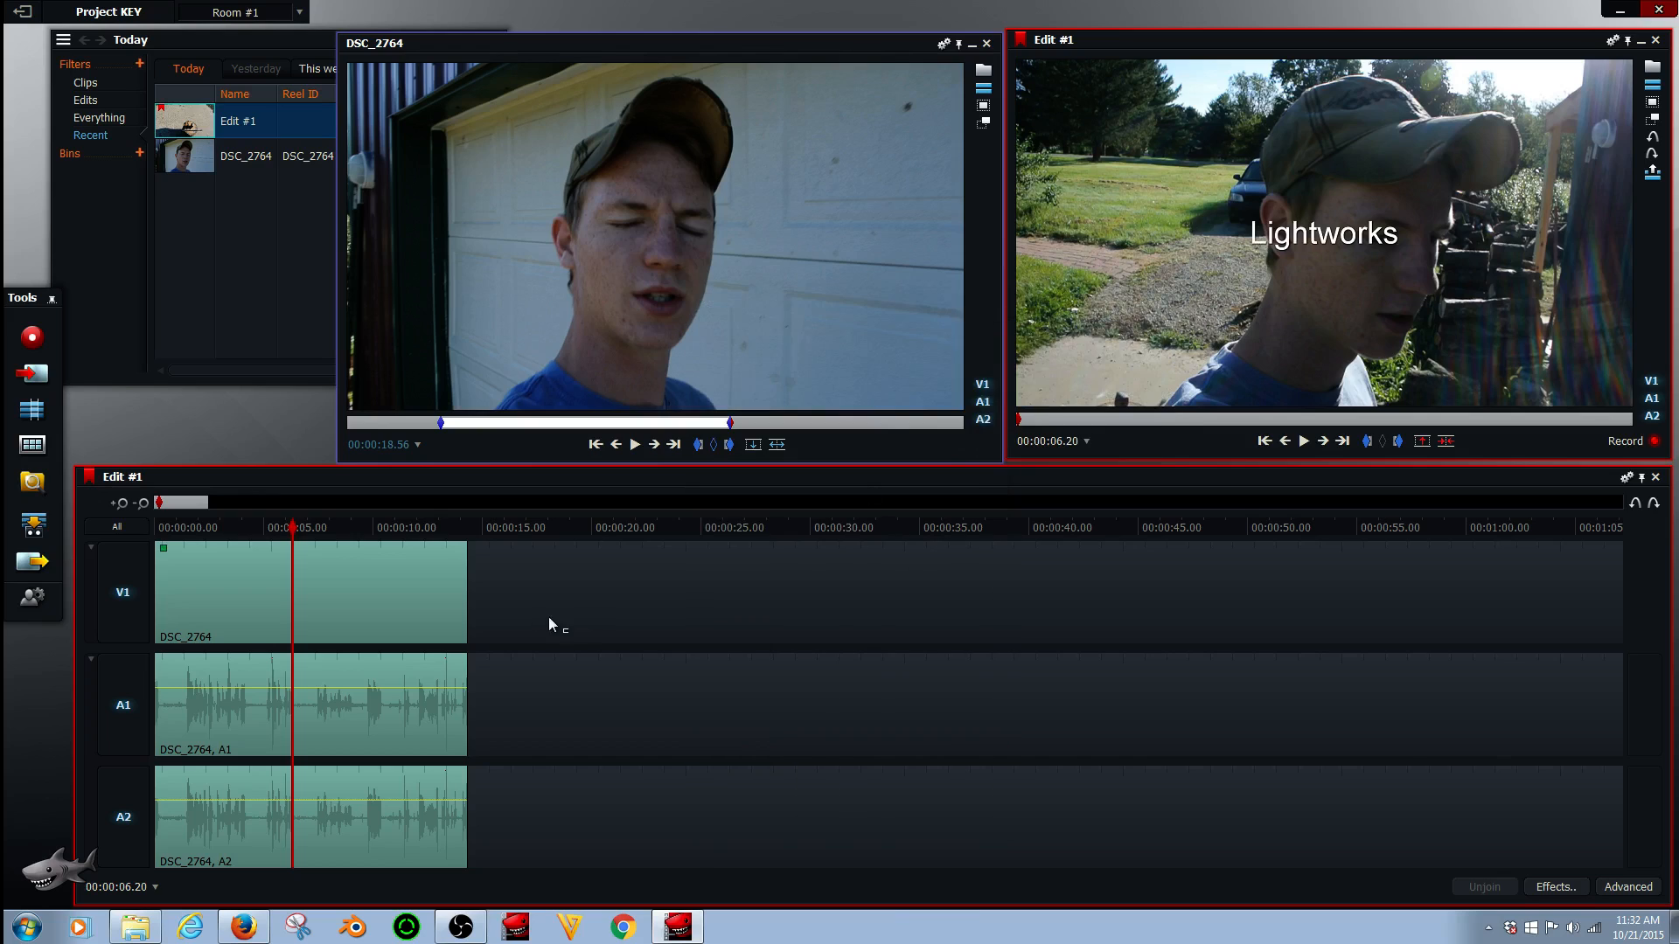
pyautogui.moveTo(321, 607)
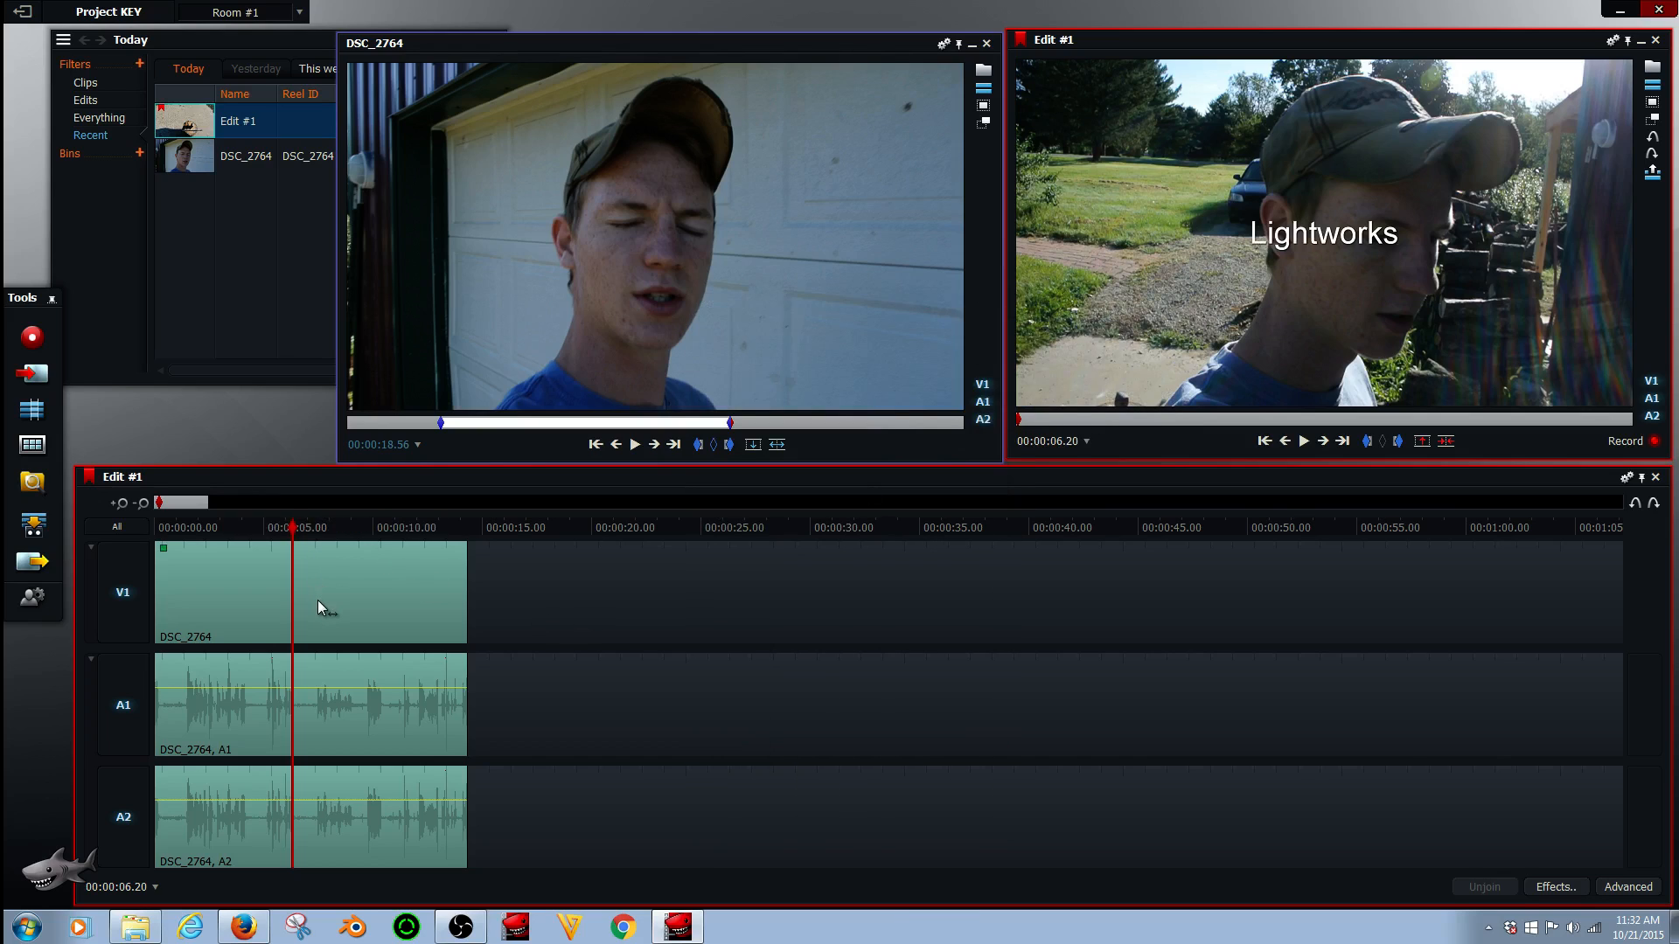
# - Replace the Titles effect text with BOOM in the clip's title settings
pyautogui.rightClick(321, 607)
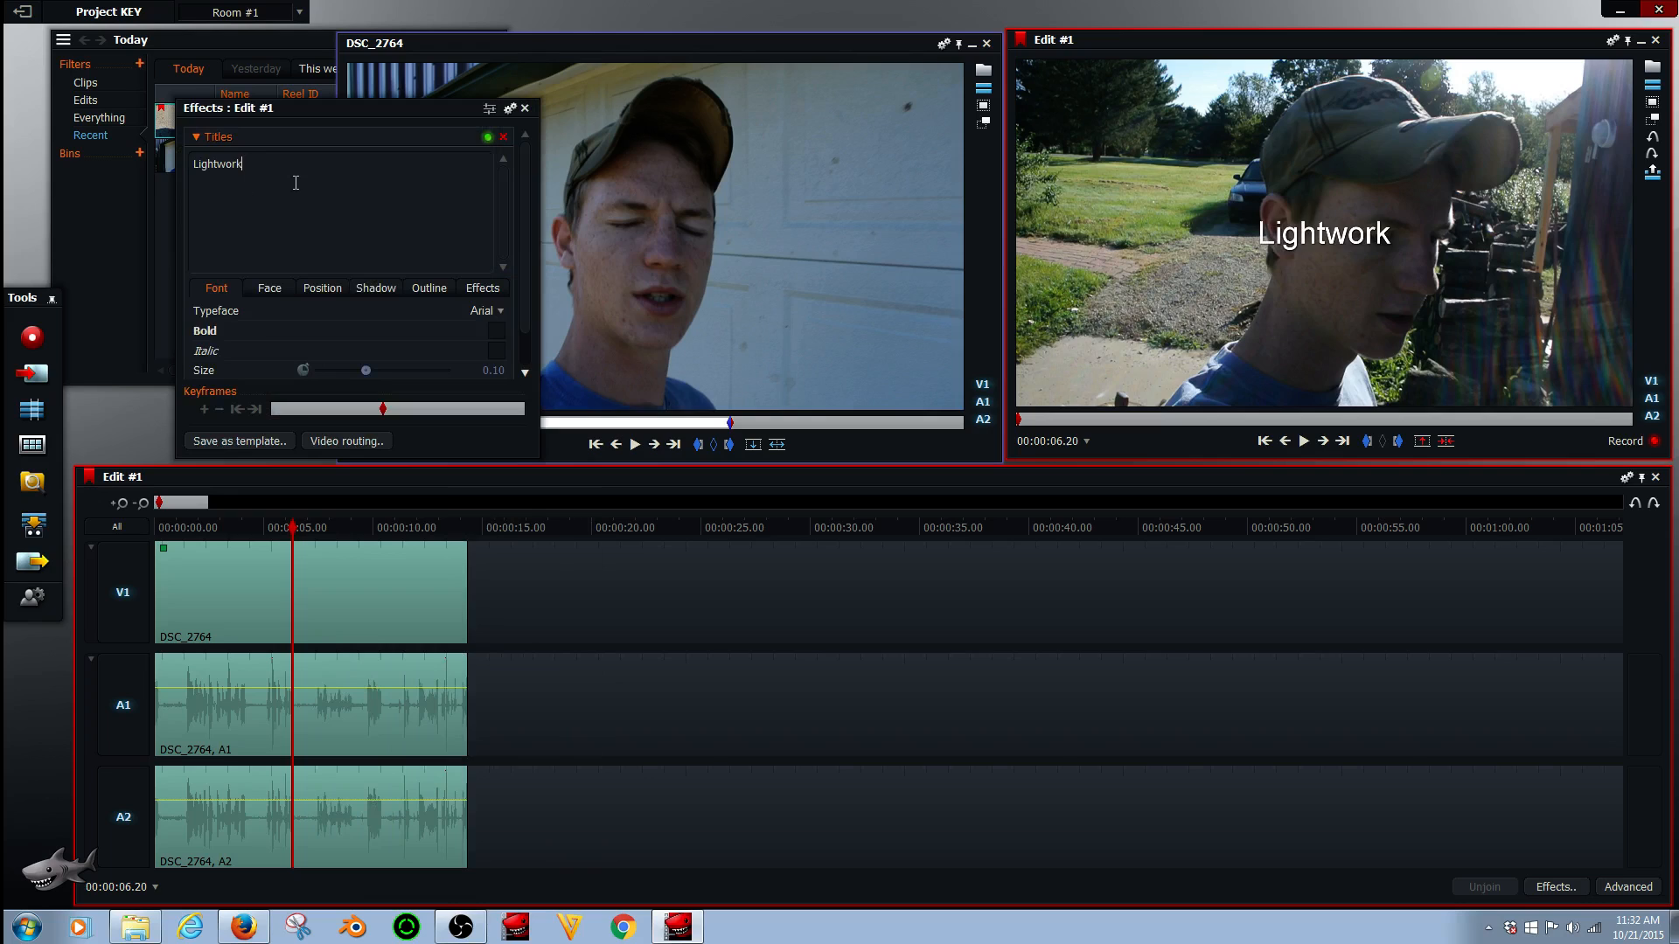
pyautogui.write('BOO')
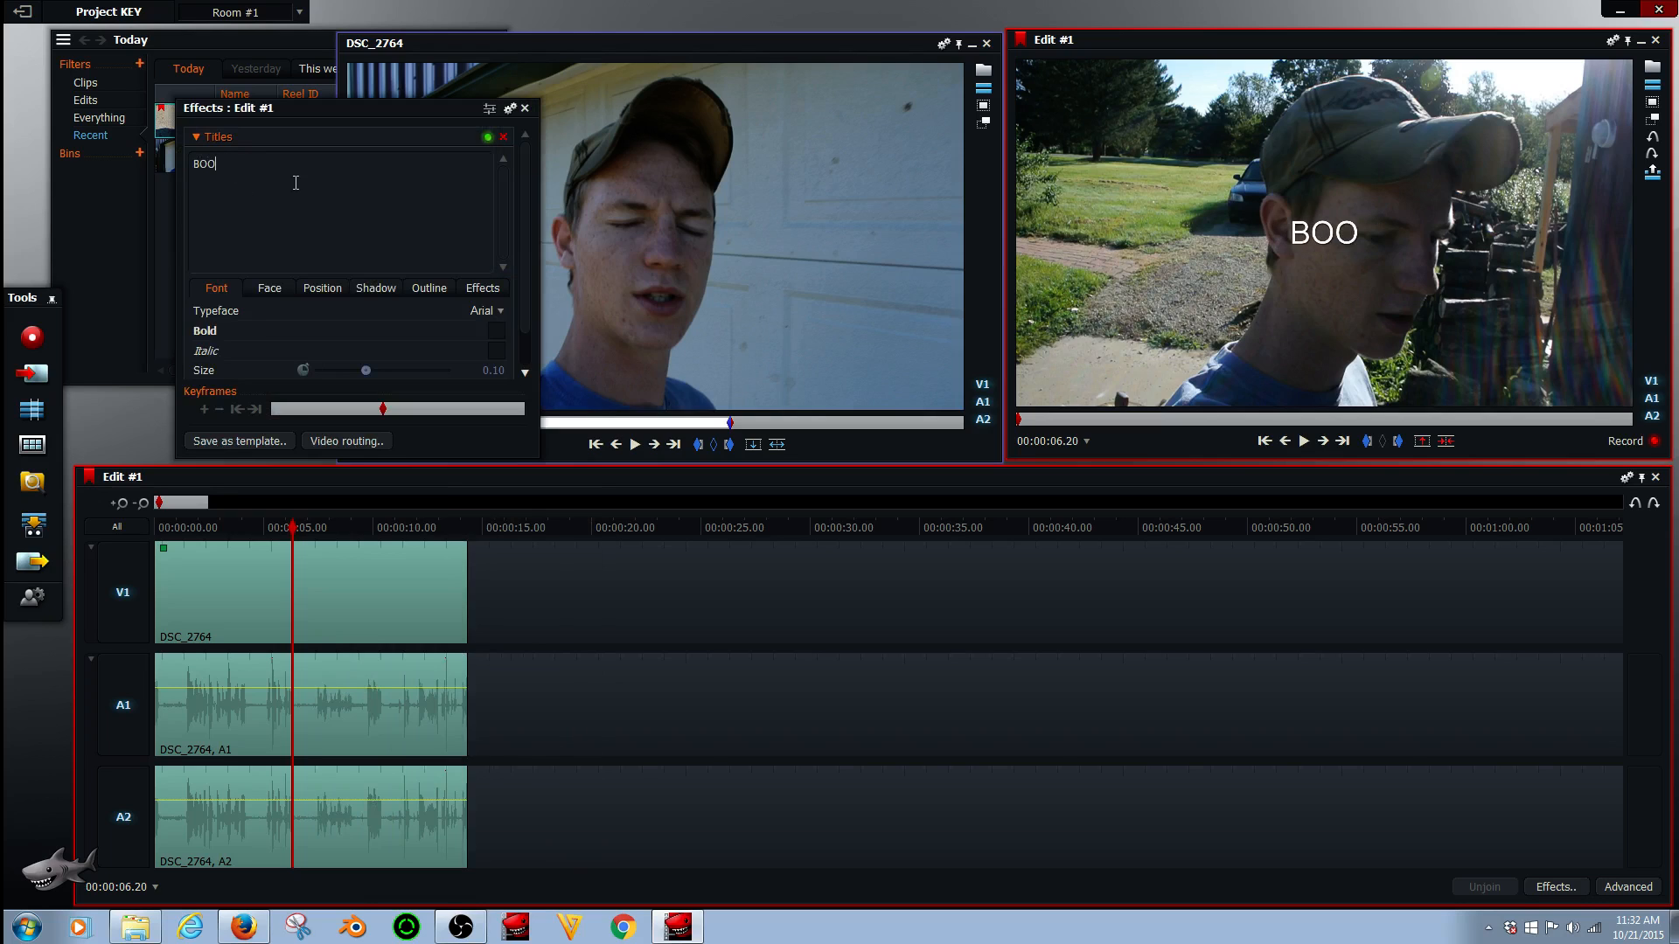
pyautogui.write('M')
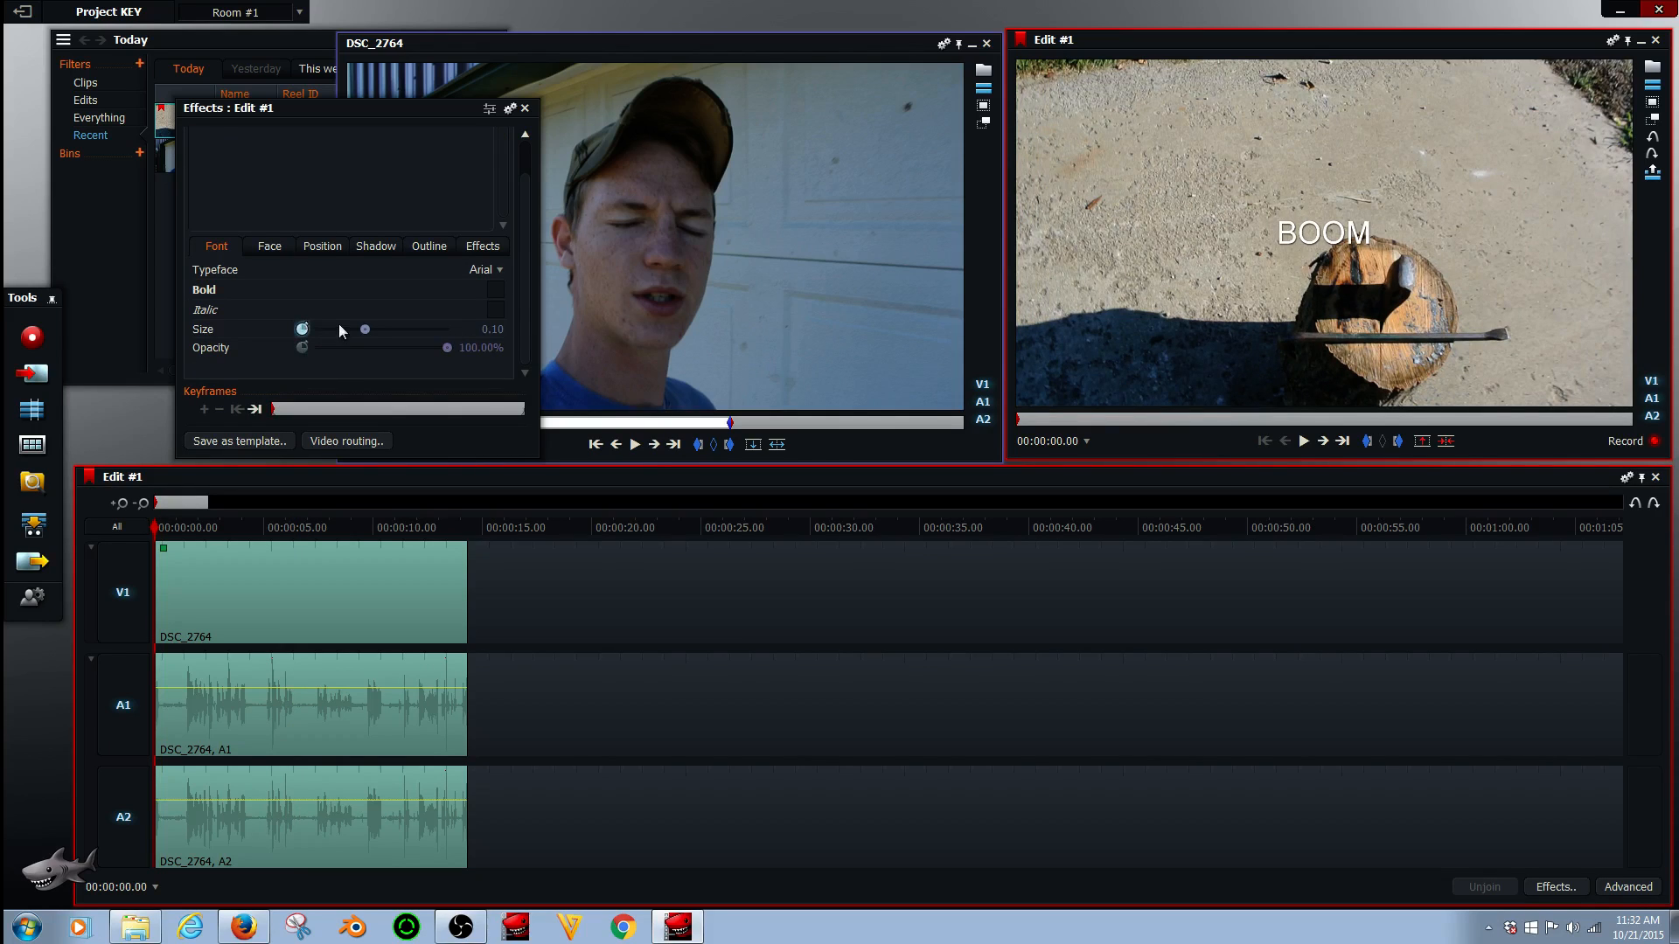
pyautogui.moveTo(271, 421)
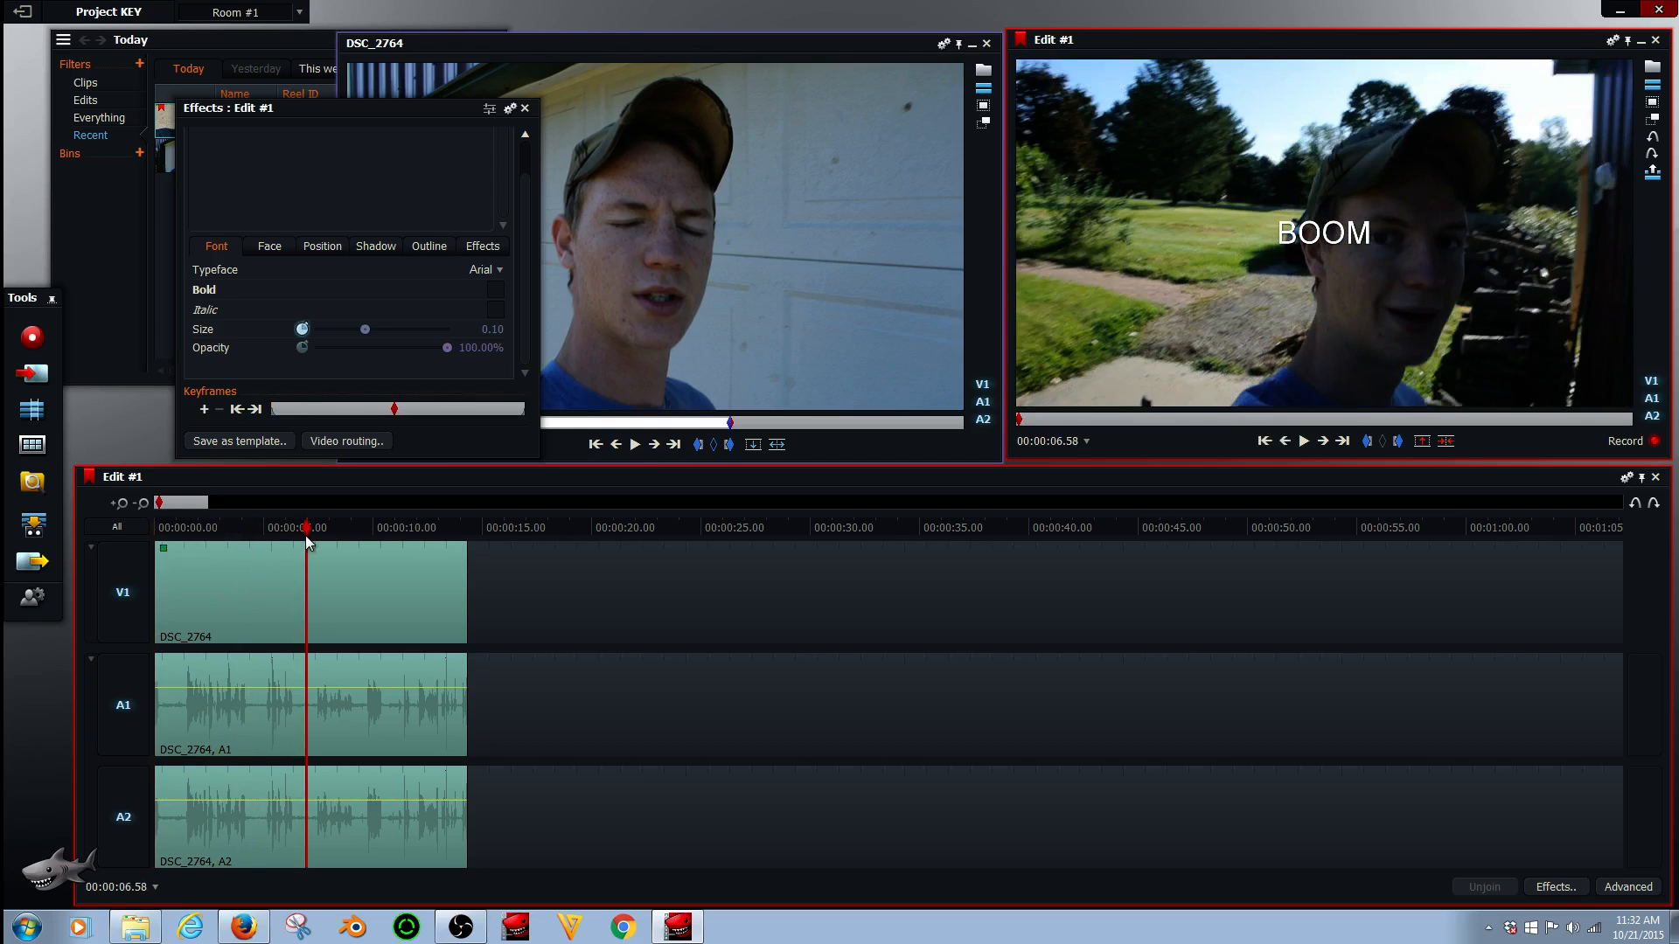
pyautogui.moveTo(321, 491)
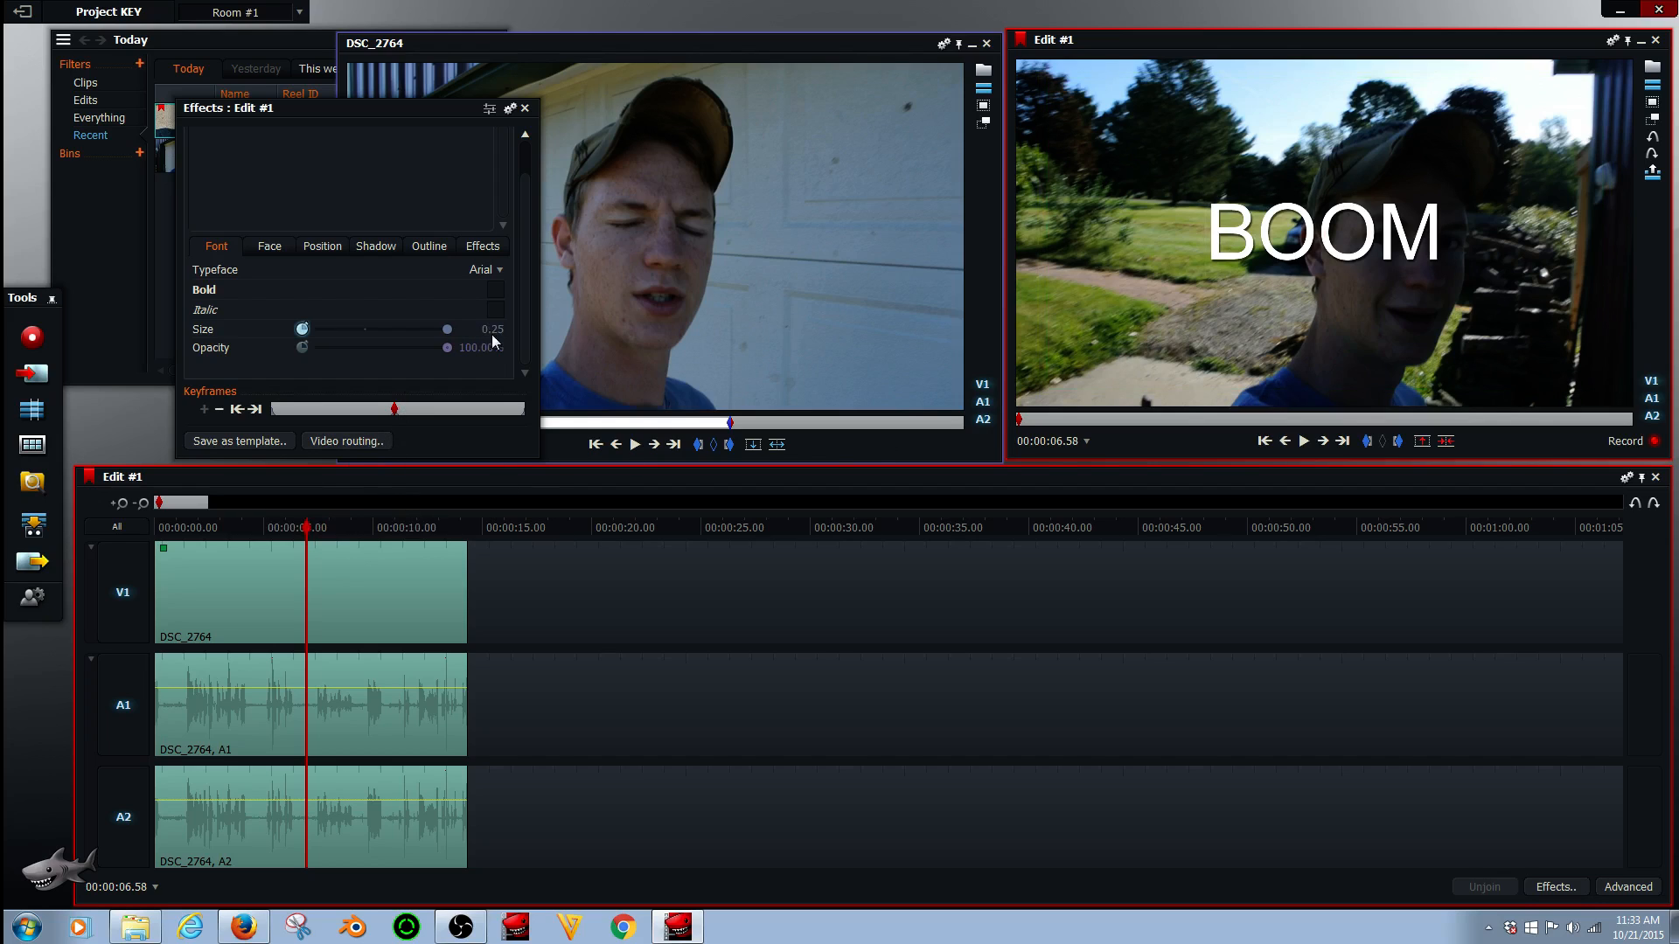
pyautogui.moveTo(310, 540)
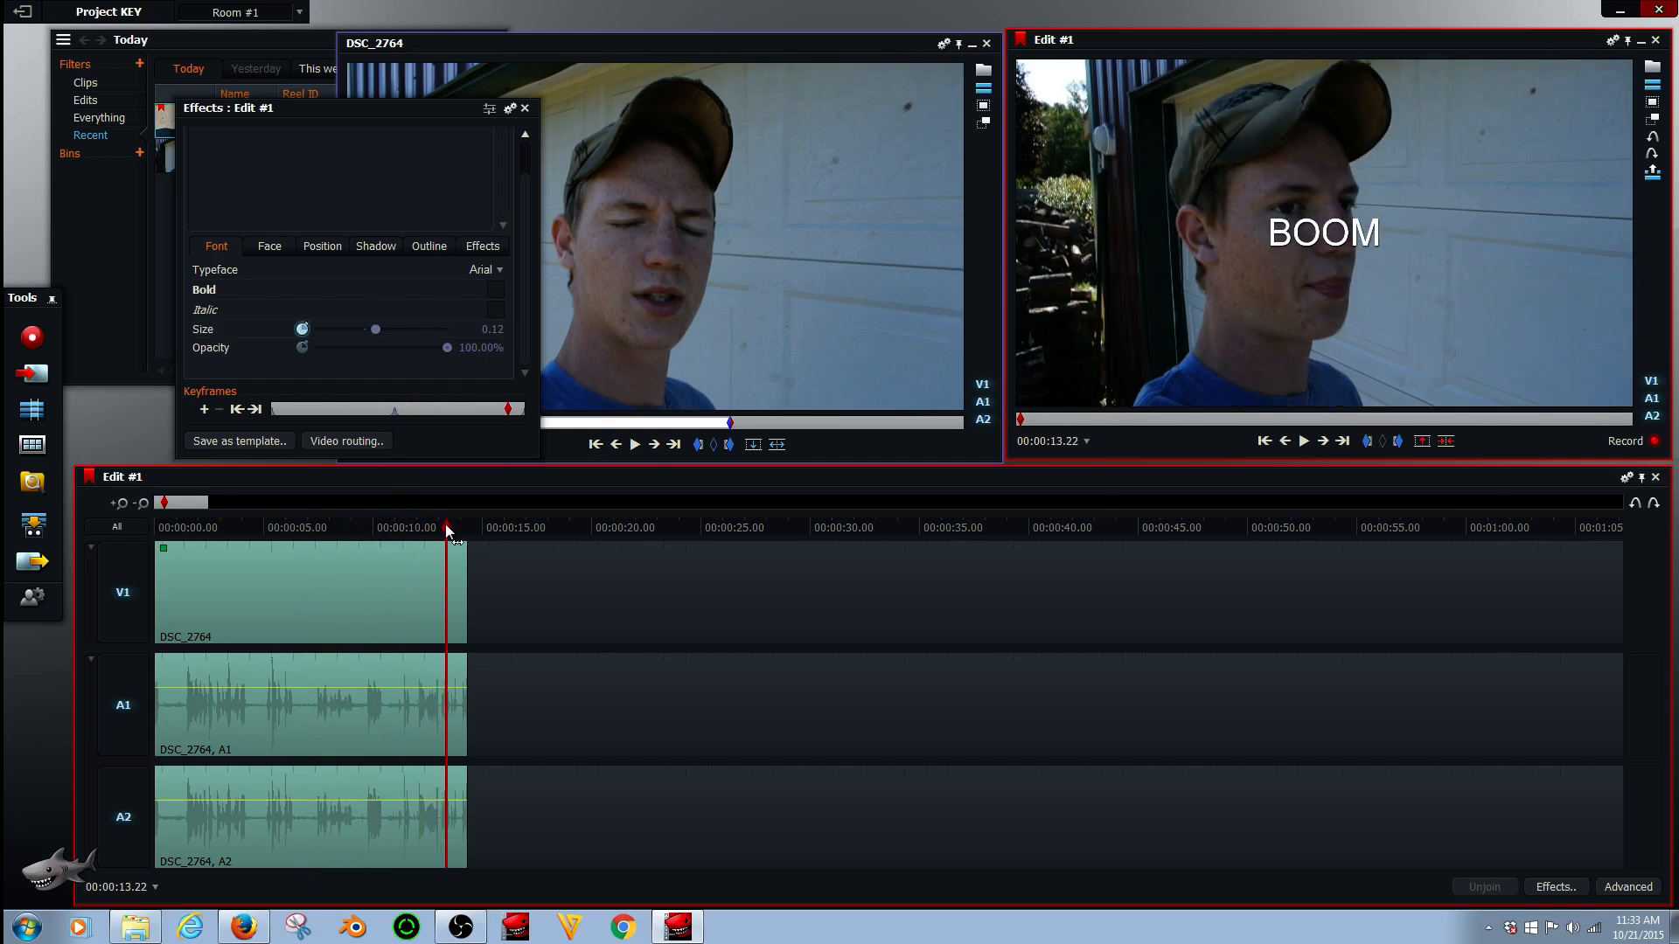
# - Enlarge BOOM's size just past 13 seconds, then play the edit from the start
pyautogui.click(452, 526)
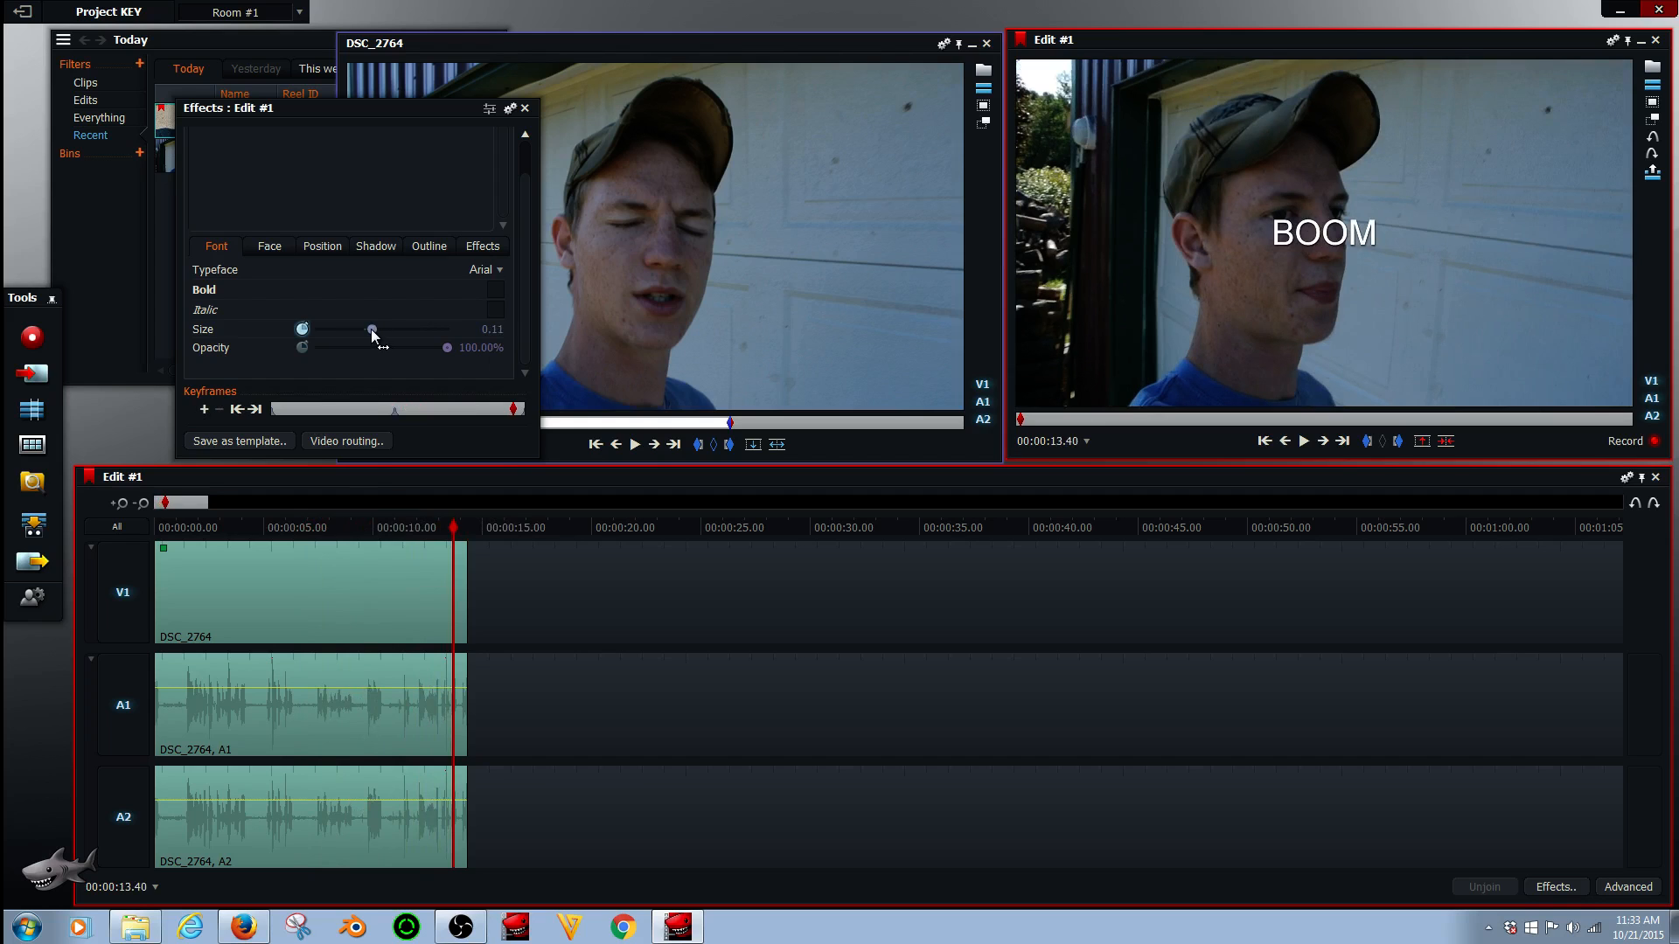
pyautogui.moveTo(301, 329); pyautogui.dragTo(447, 329)
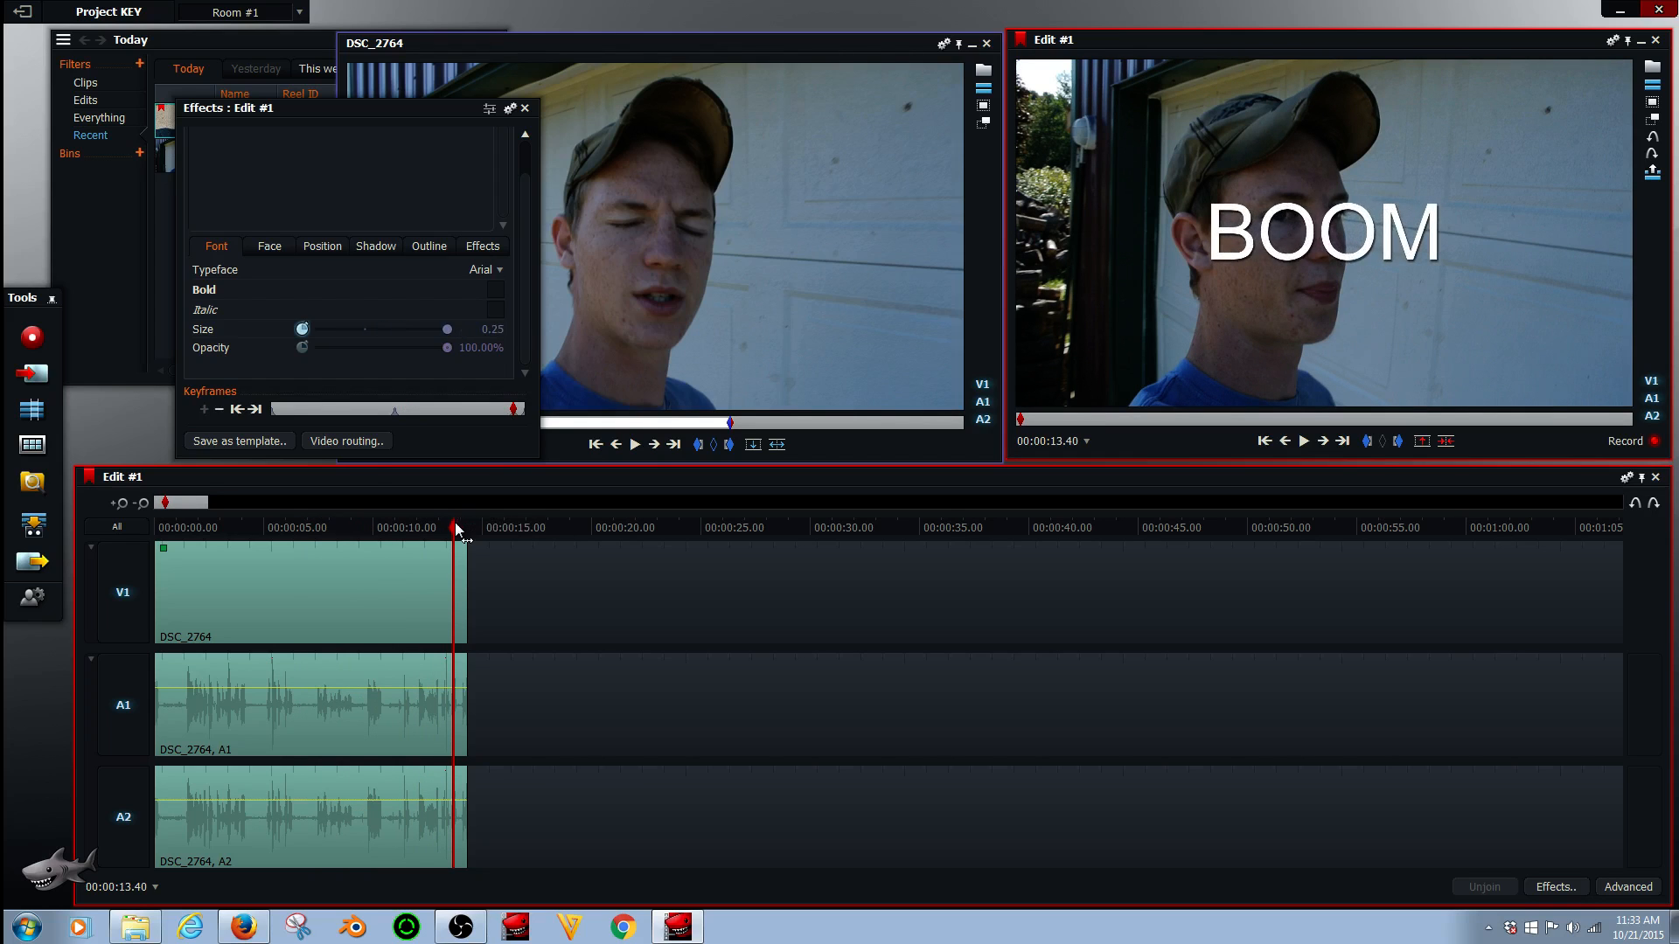
pyautogui.click(1263, 440)
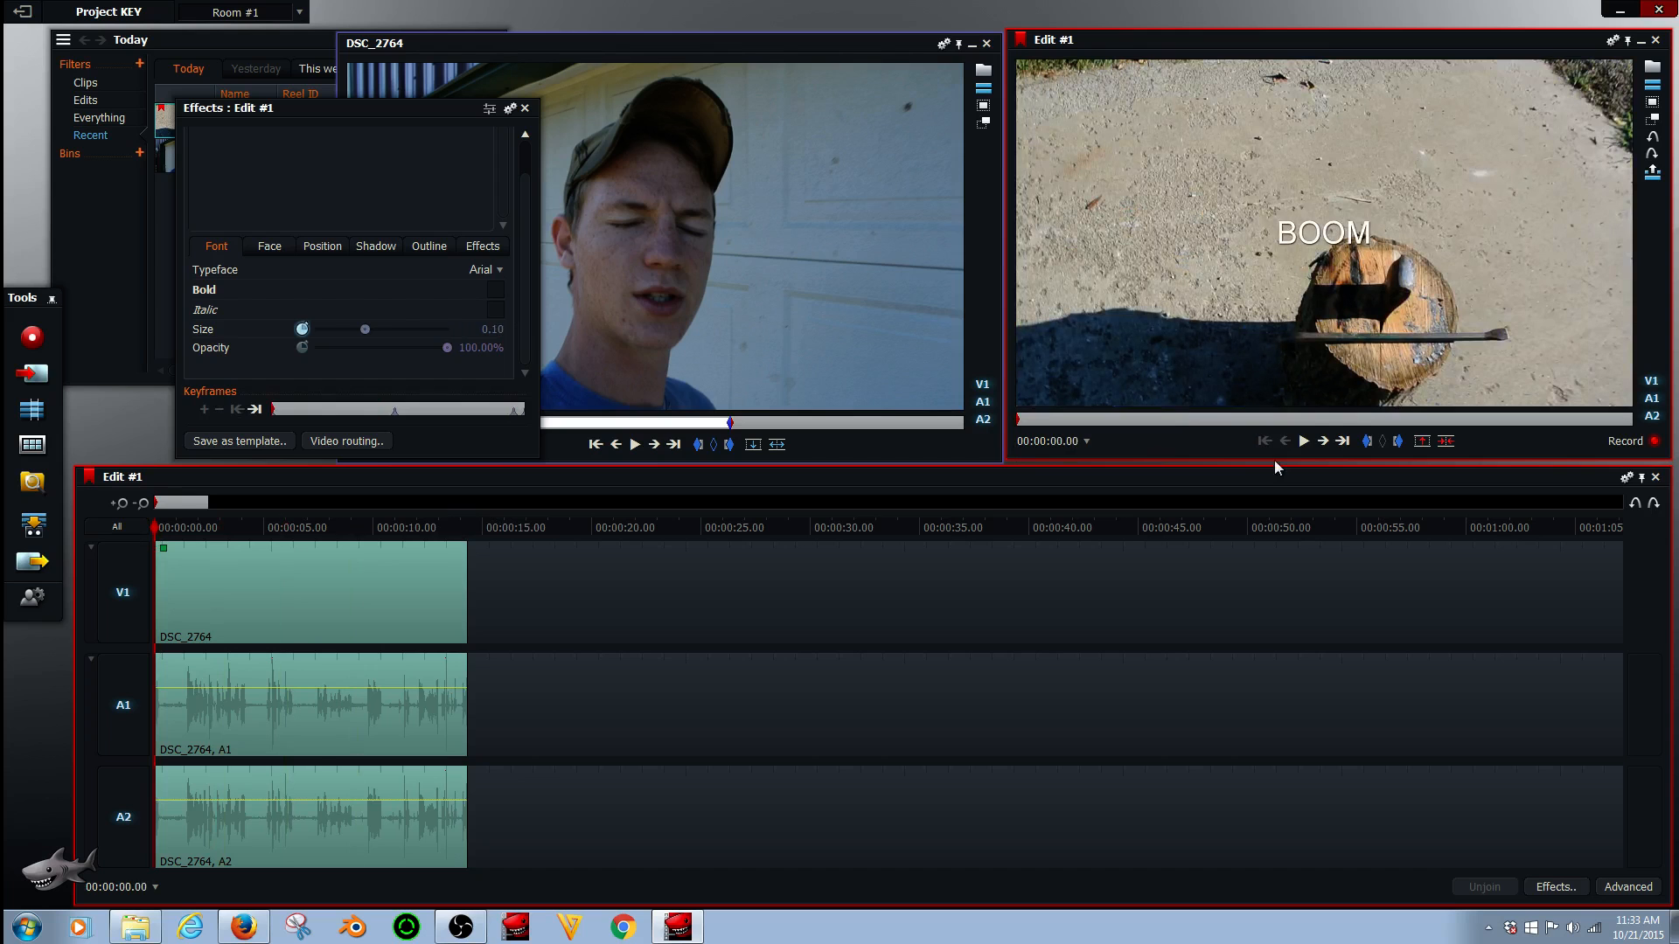
pyautogui.click(1304, 441)
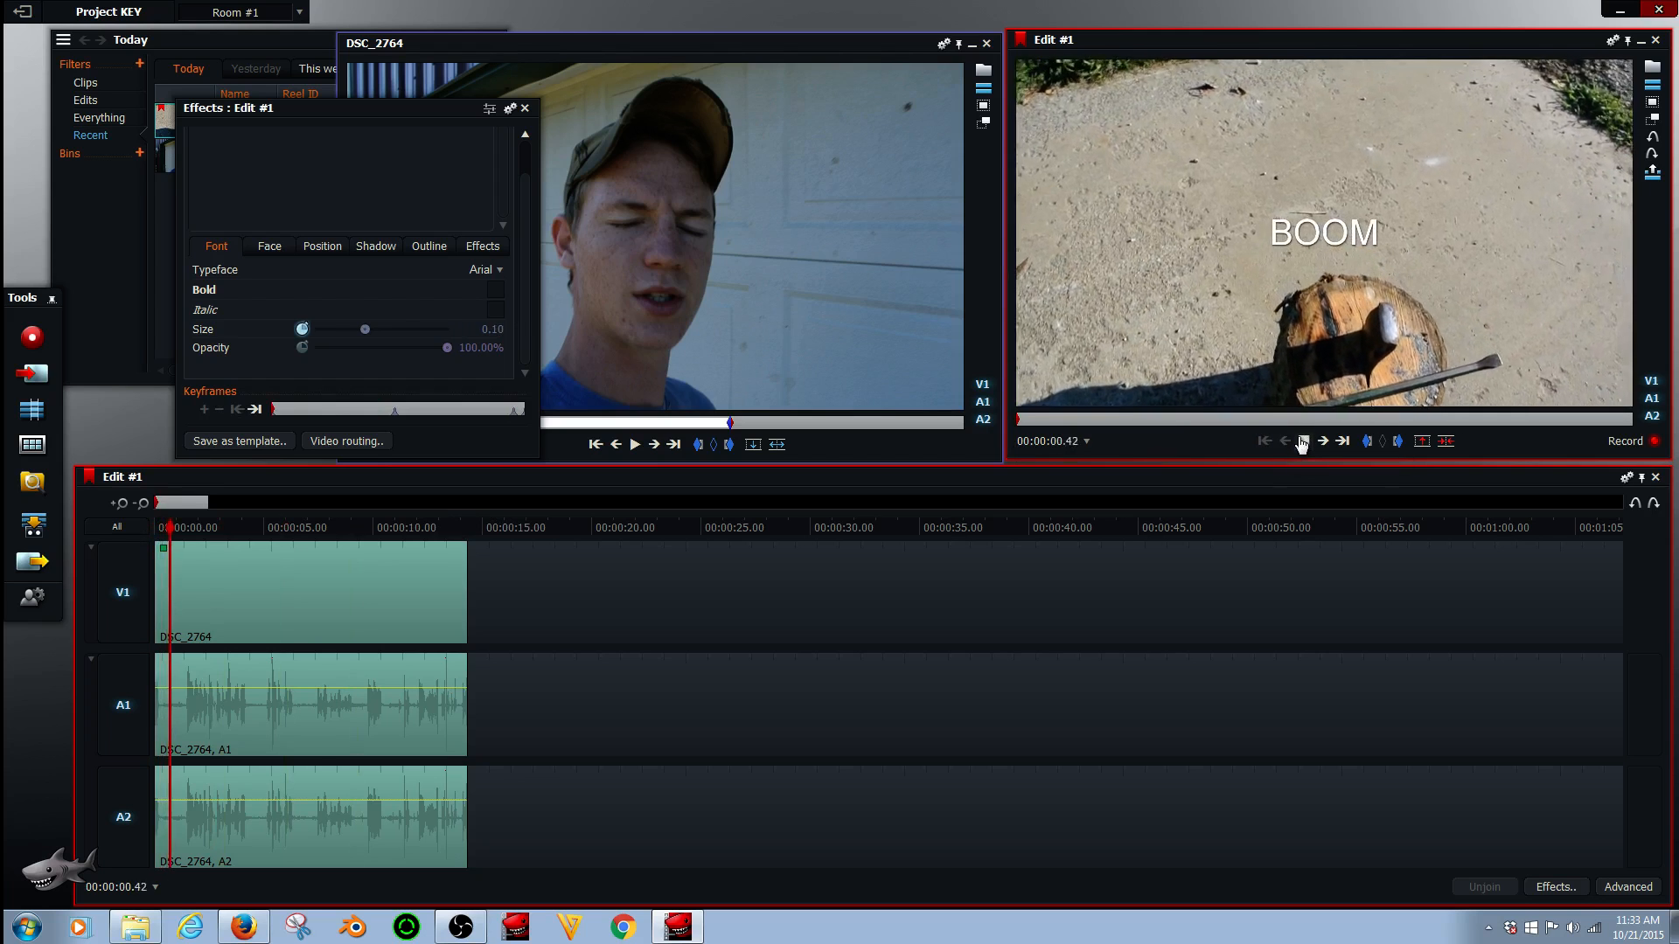
pyautogui.click(1322, 440)
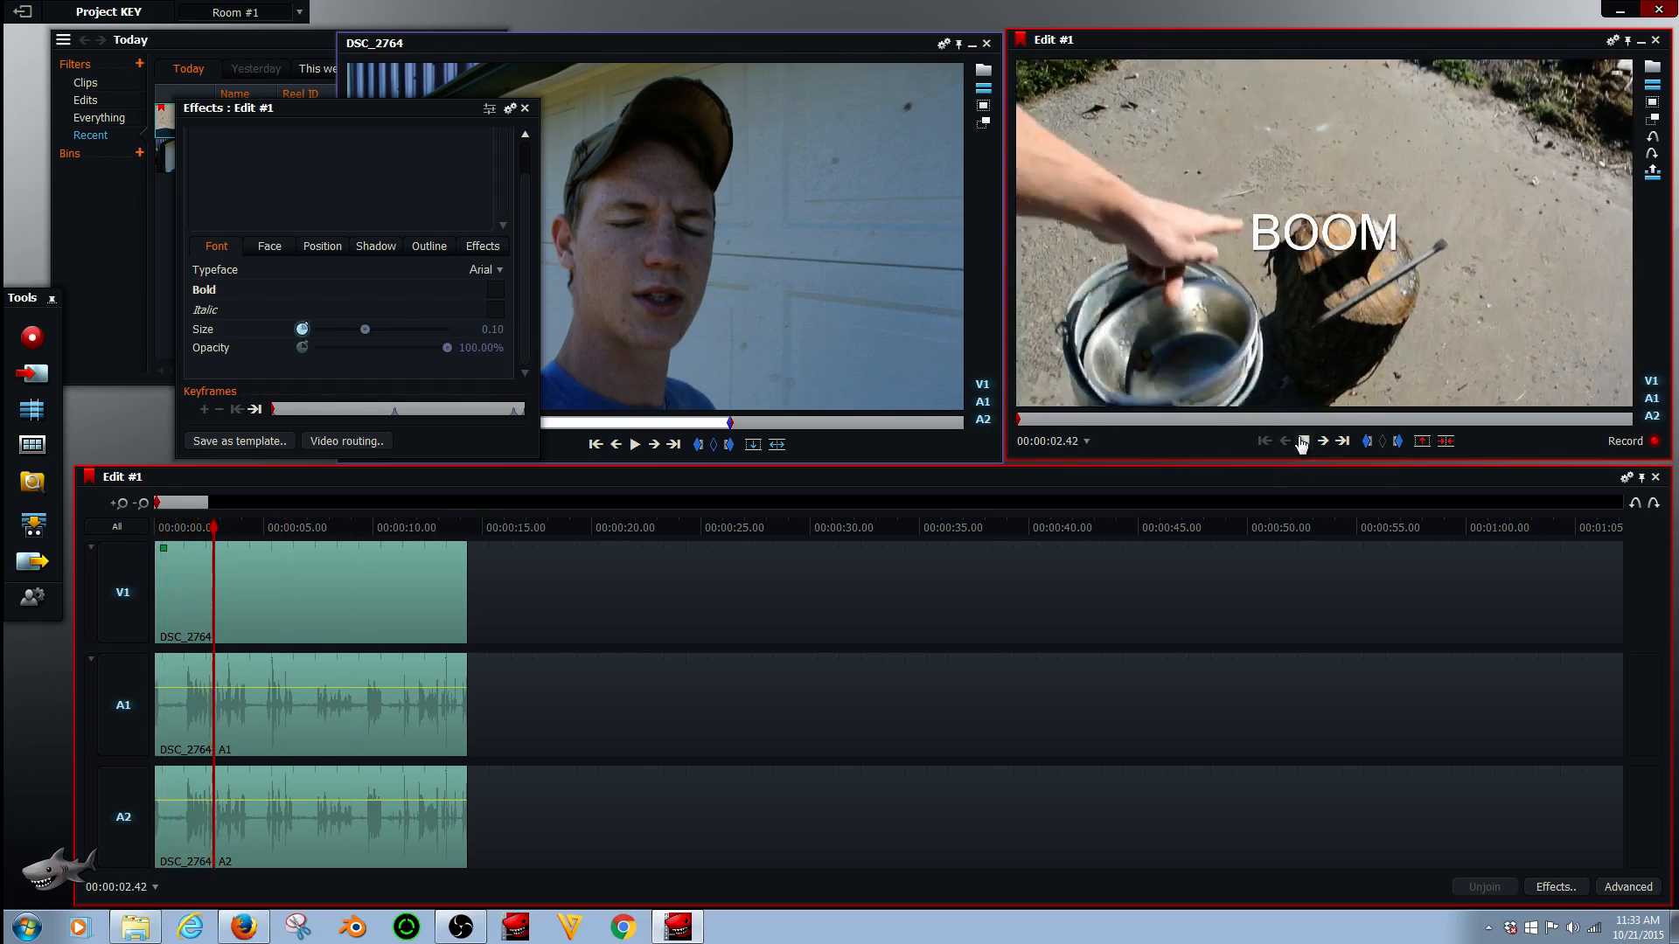
pyautogui.click(1303, 440)
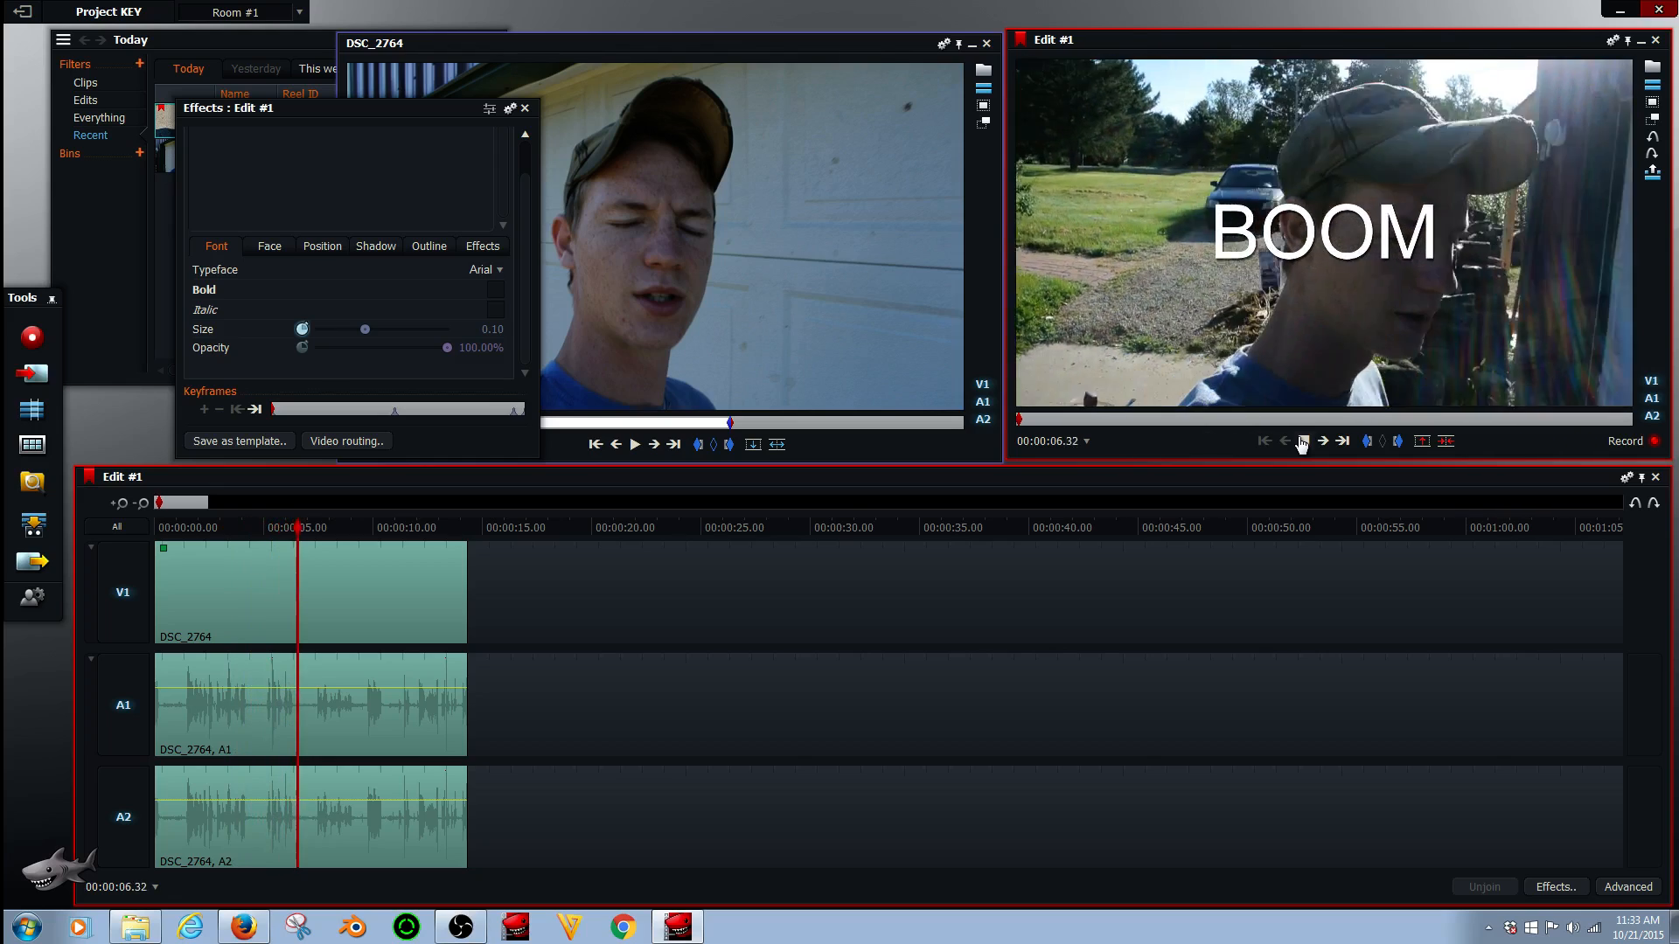
pyautogui.click(1303, 442)
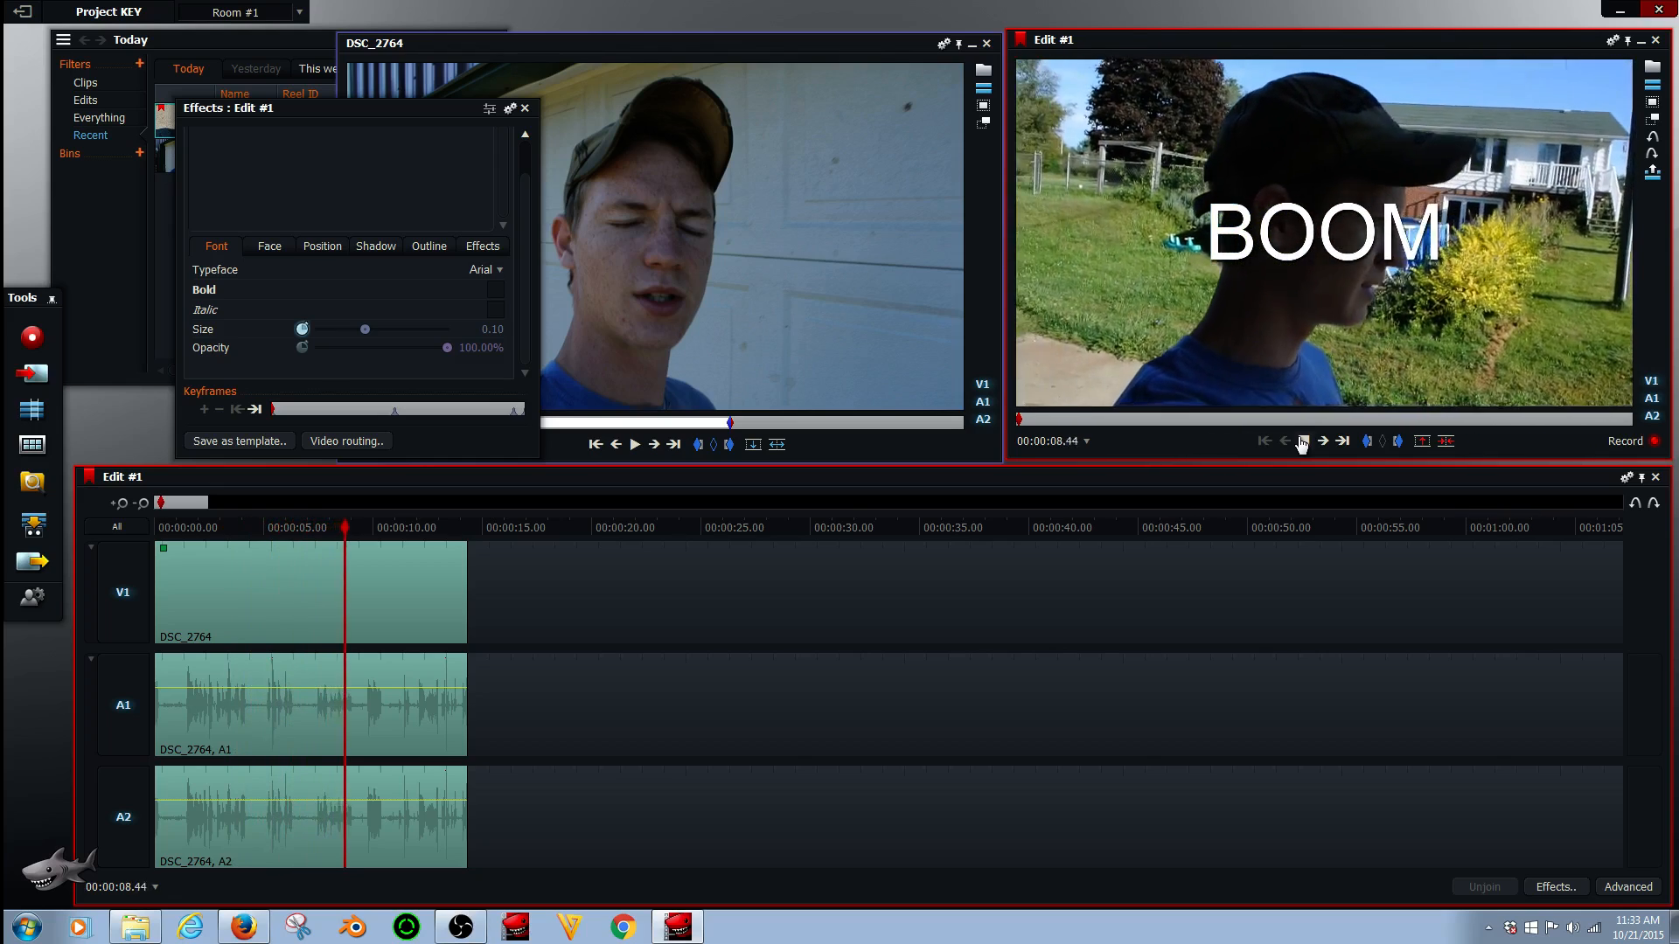
pyautogui.click(1303, 439)
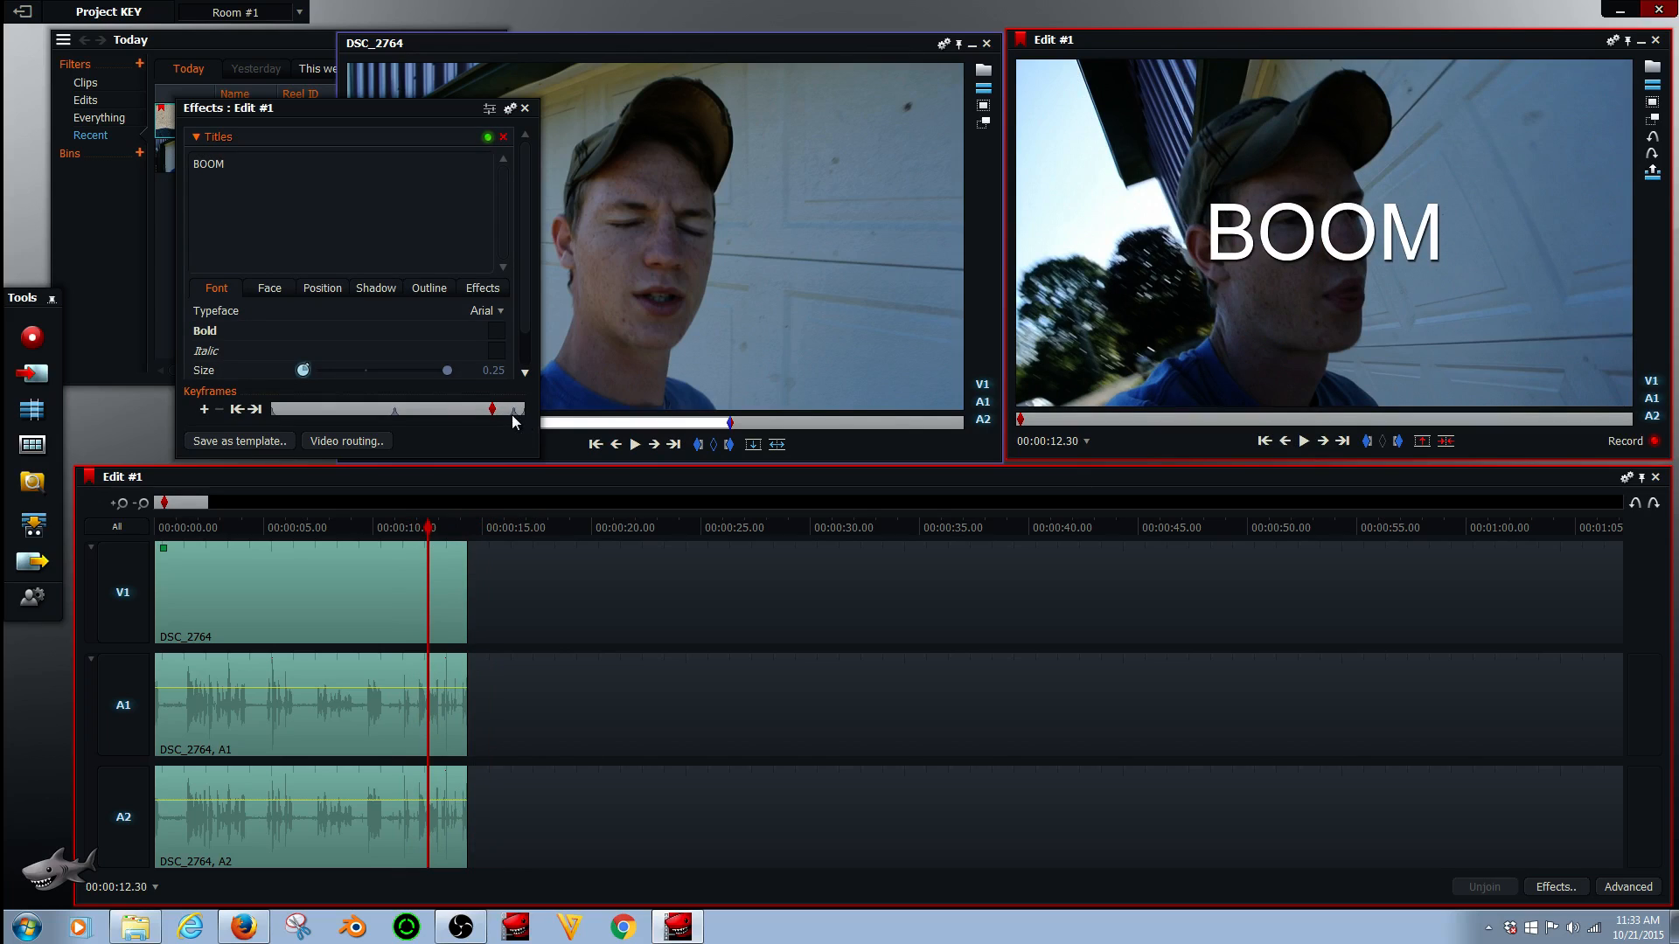
pyautogui.moveTo(517, 418)
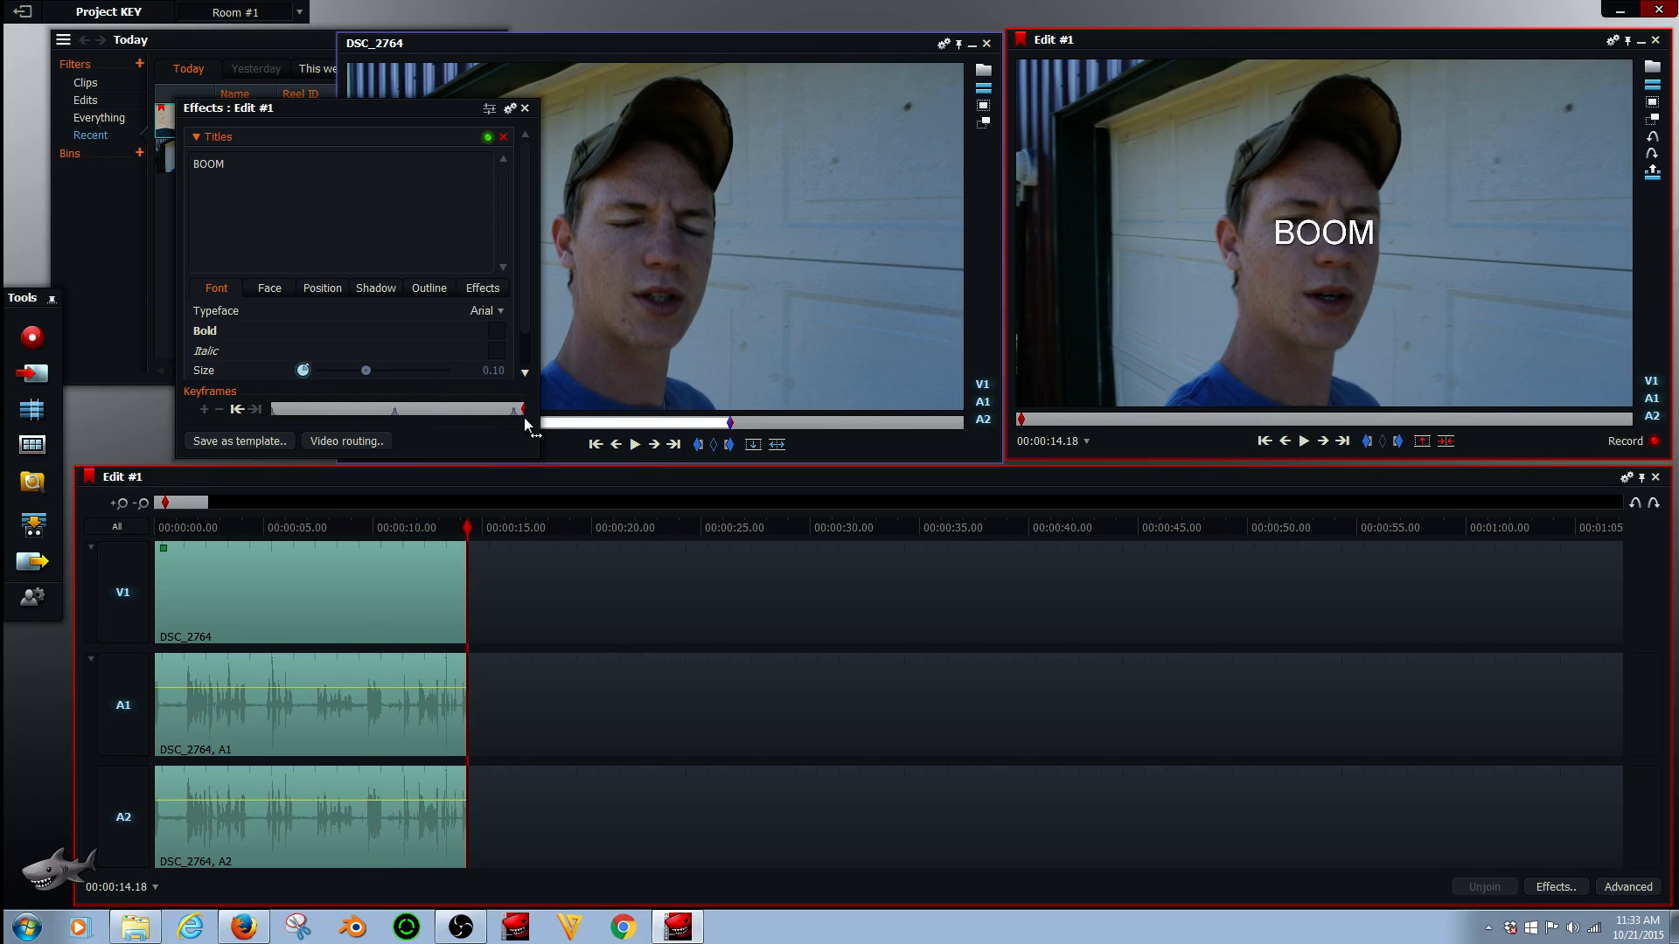
pyautogui.moveTo(396, 383)
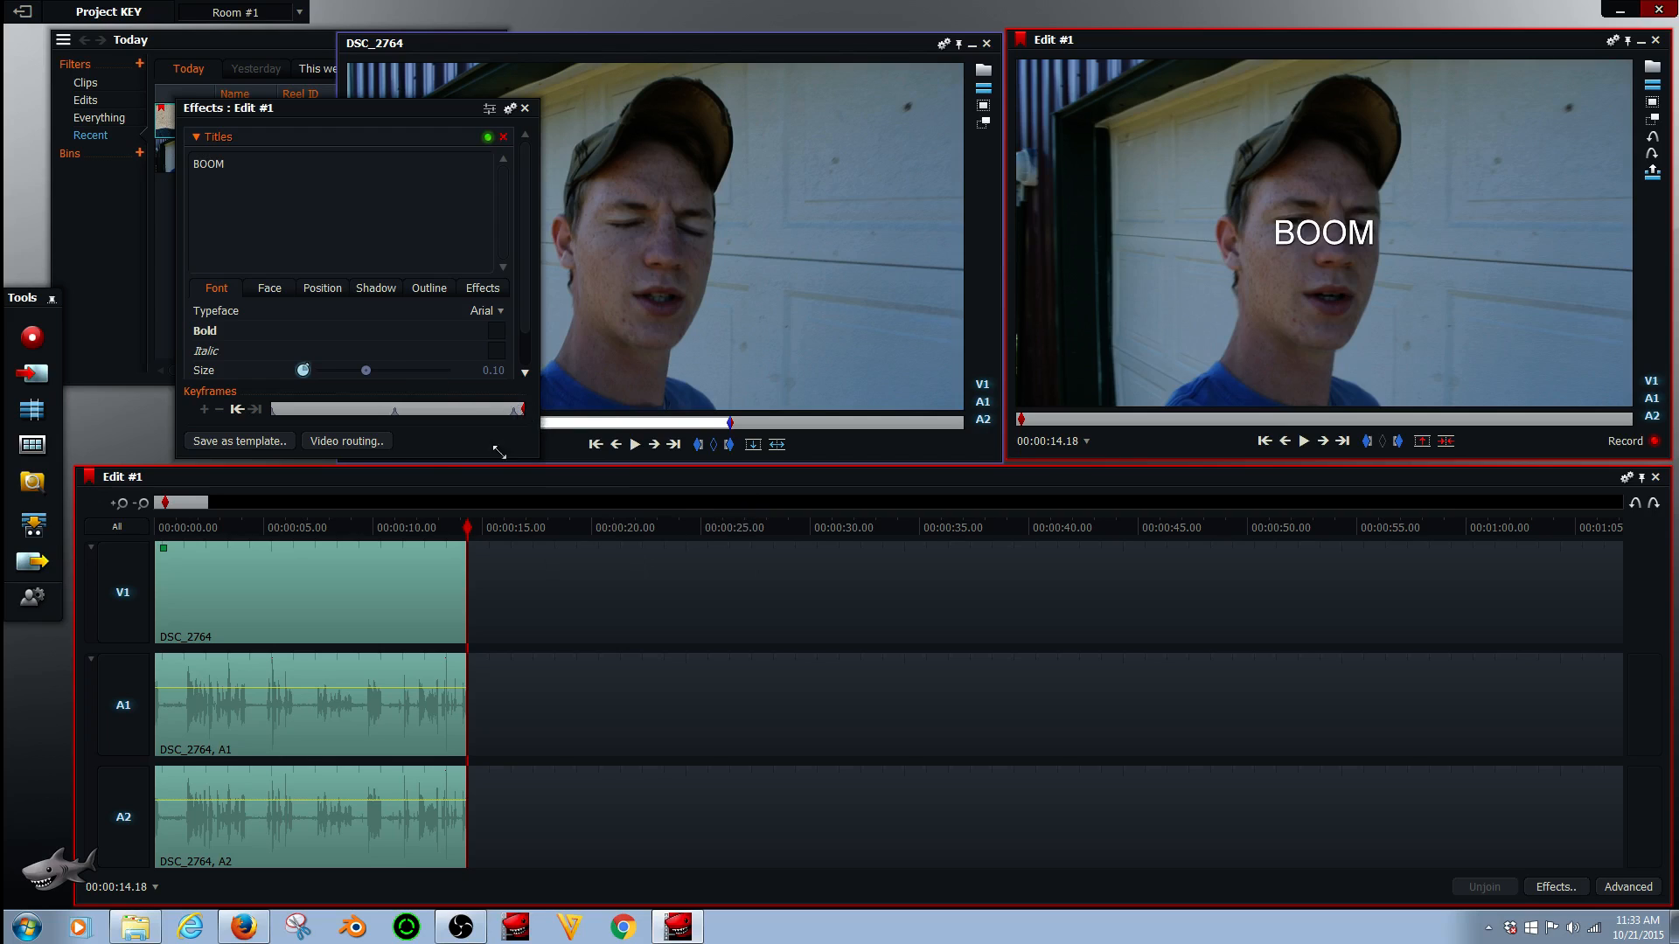
# - Keyframe BOOM's size at the clip's end at the large 0.25 value
pyautogui.moveTo(366, 369); pyautogui.dragTo(388, 369)
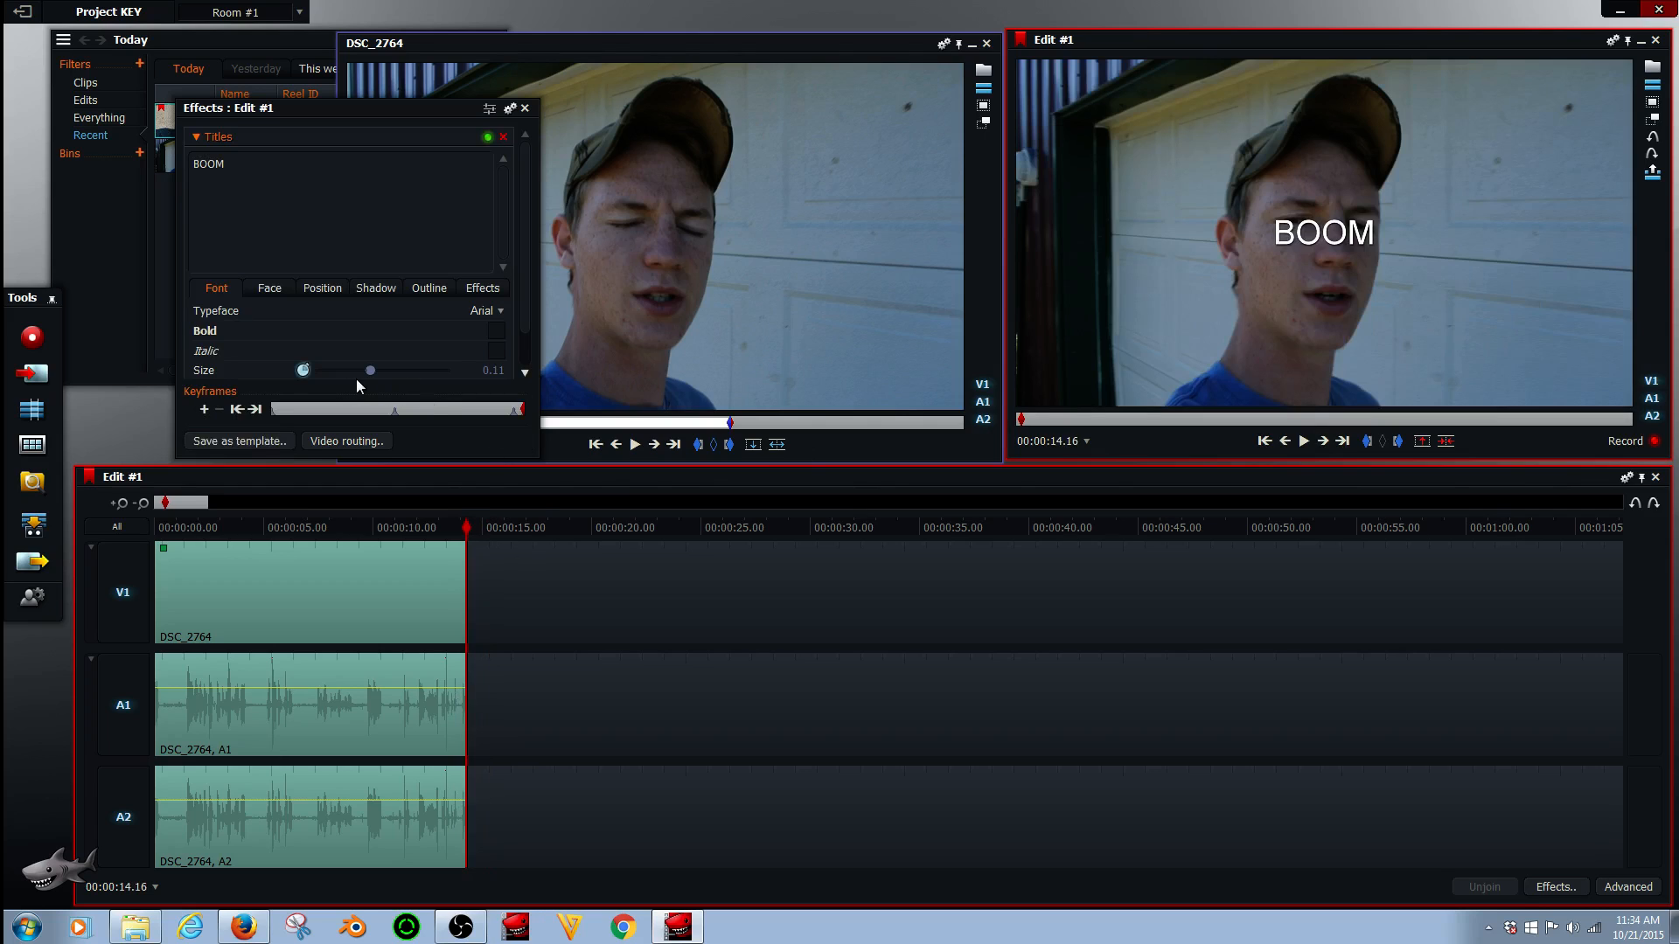
pyautogui.moveTo(304, 369); pyautogui.dragTo(447, 369)
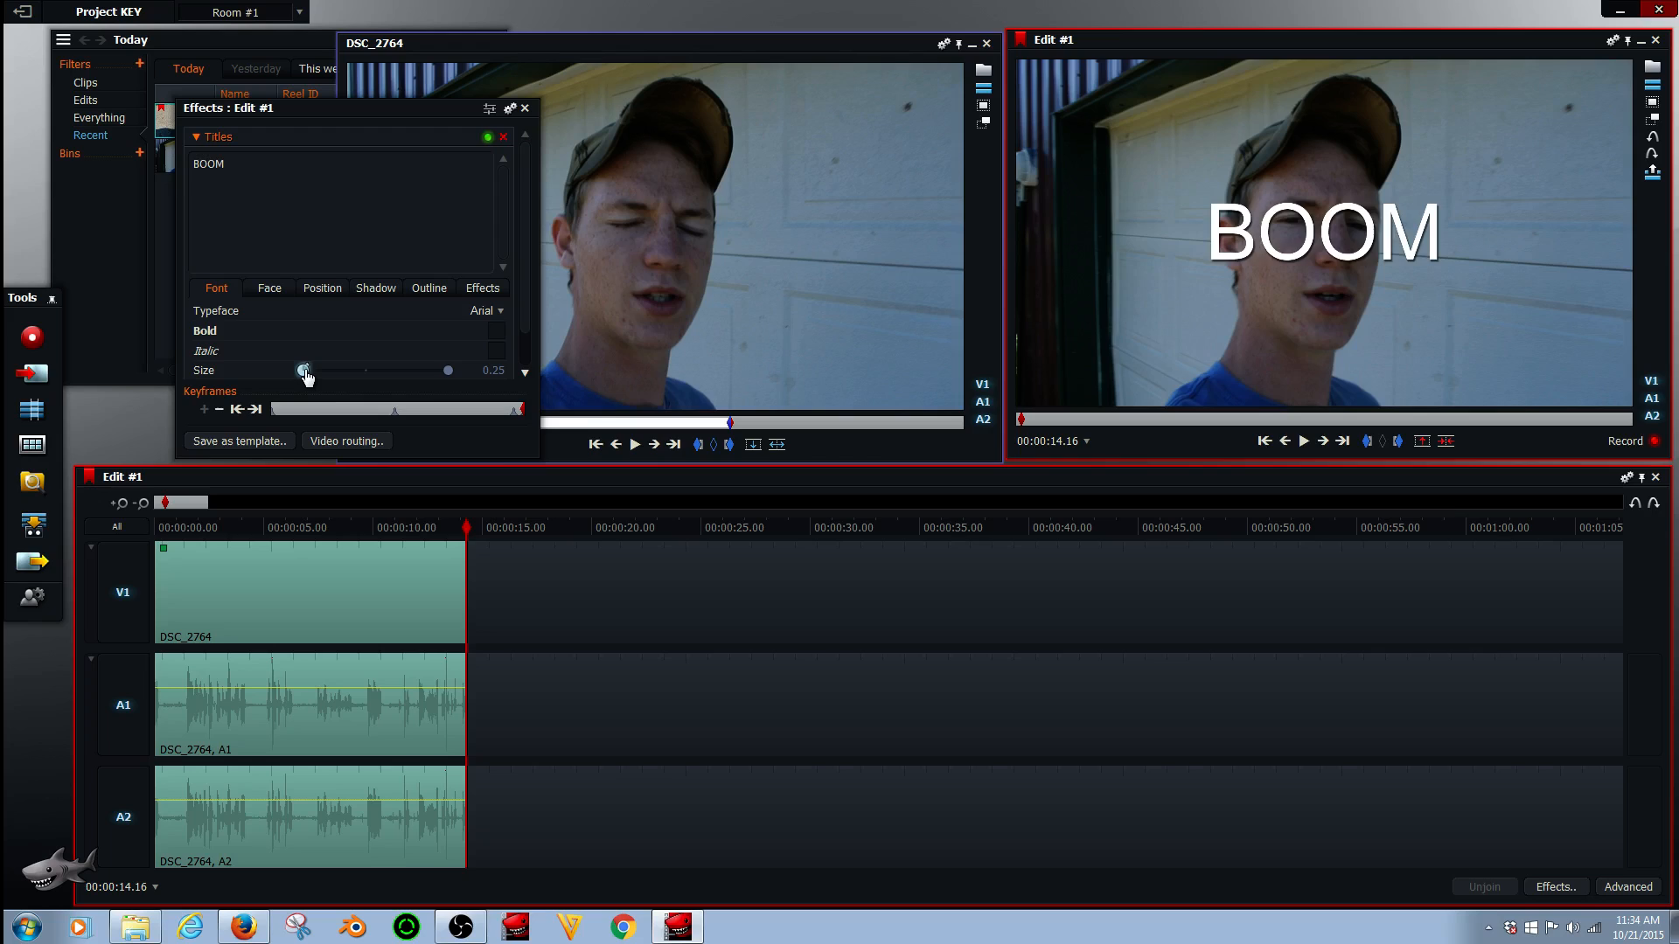
pyautogui.moveTo(448, 371); pyautogui.dragTo(366, 370)
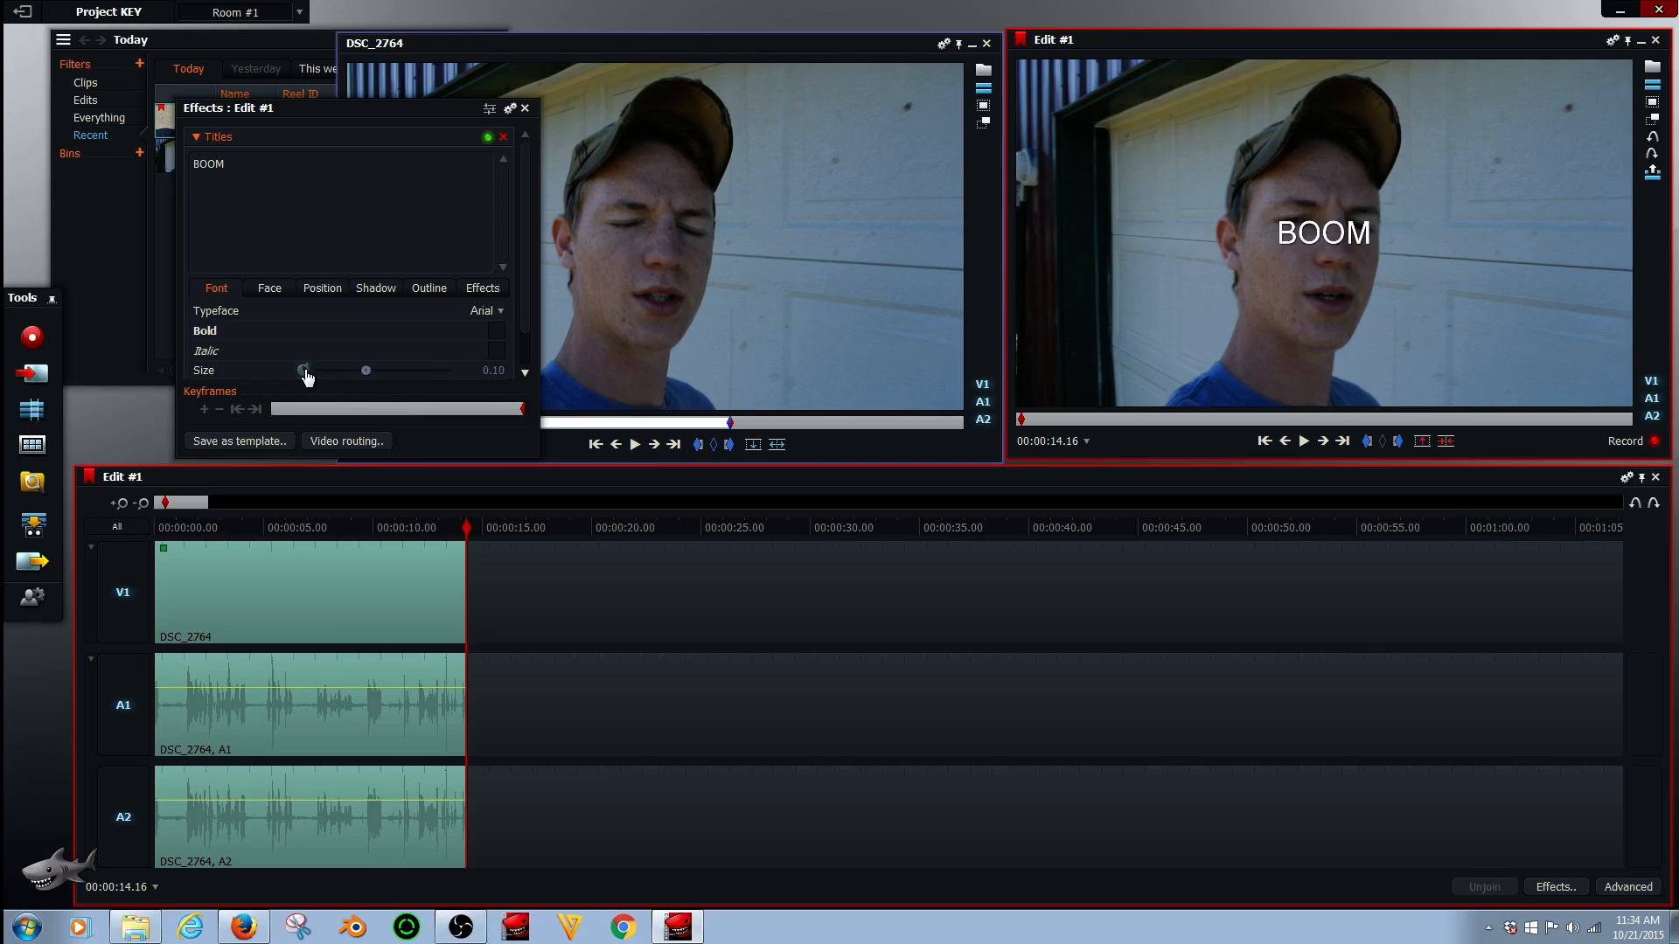
pyautogui.moveTo(303, 371); pyautogui.dragTo(447, 371)
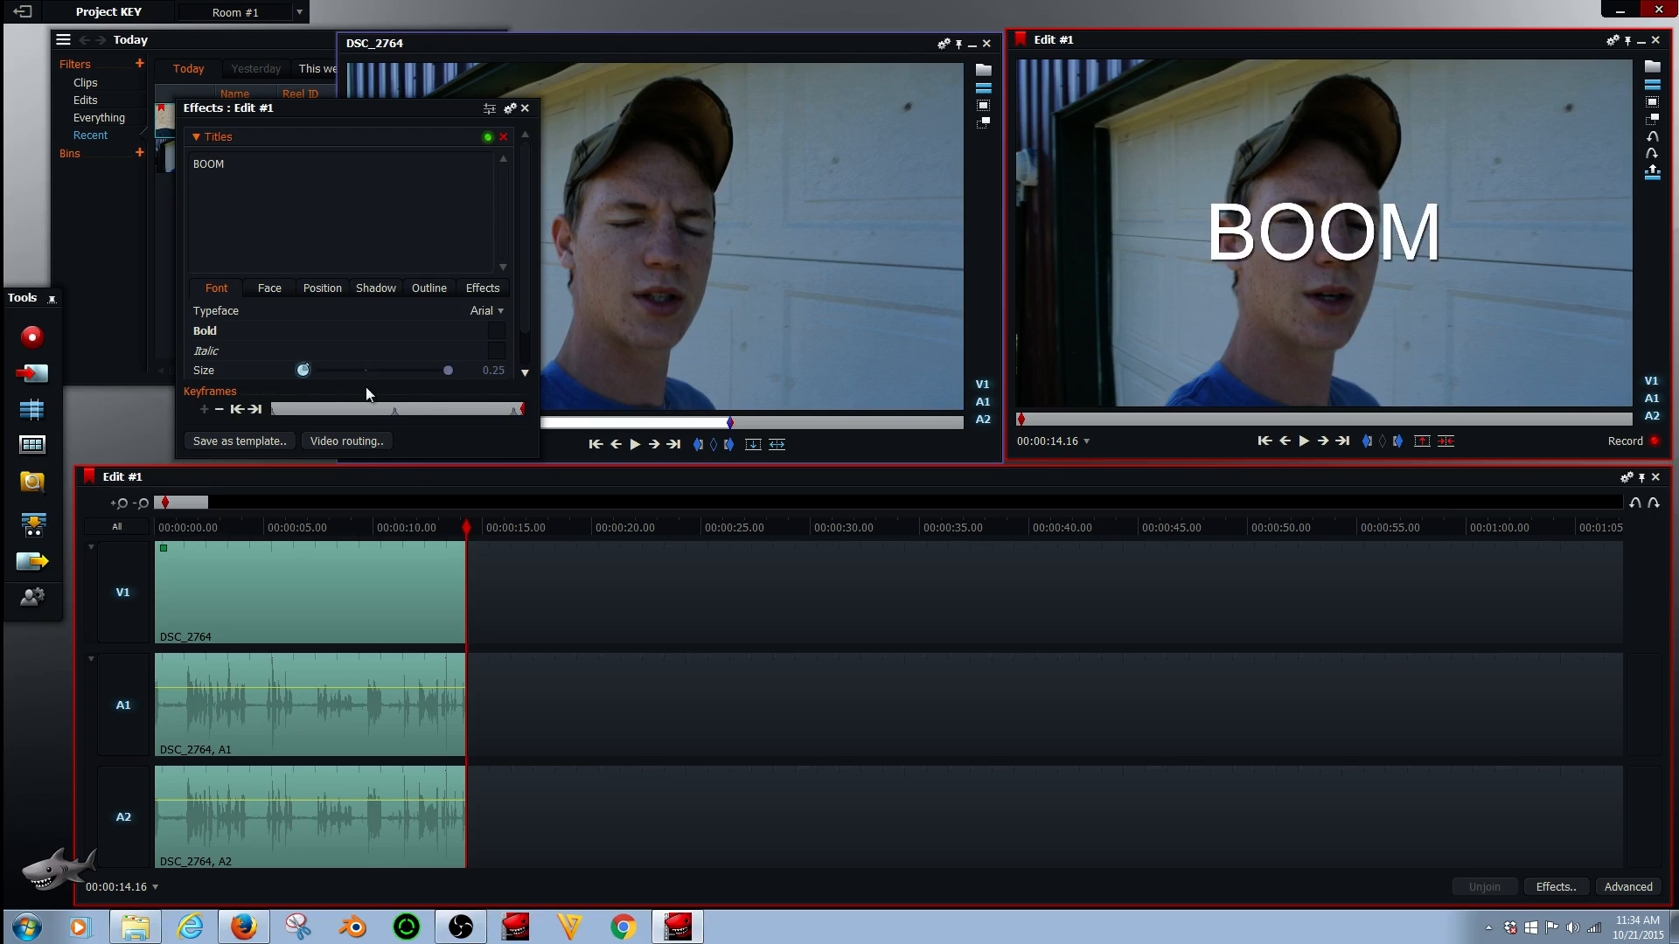
pyautogui.moveTo(469, 386)
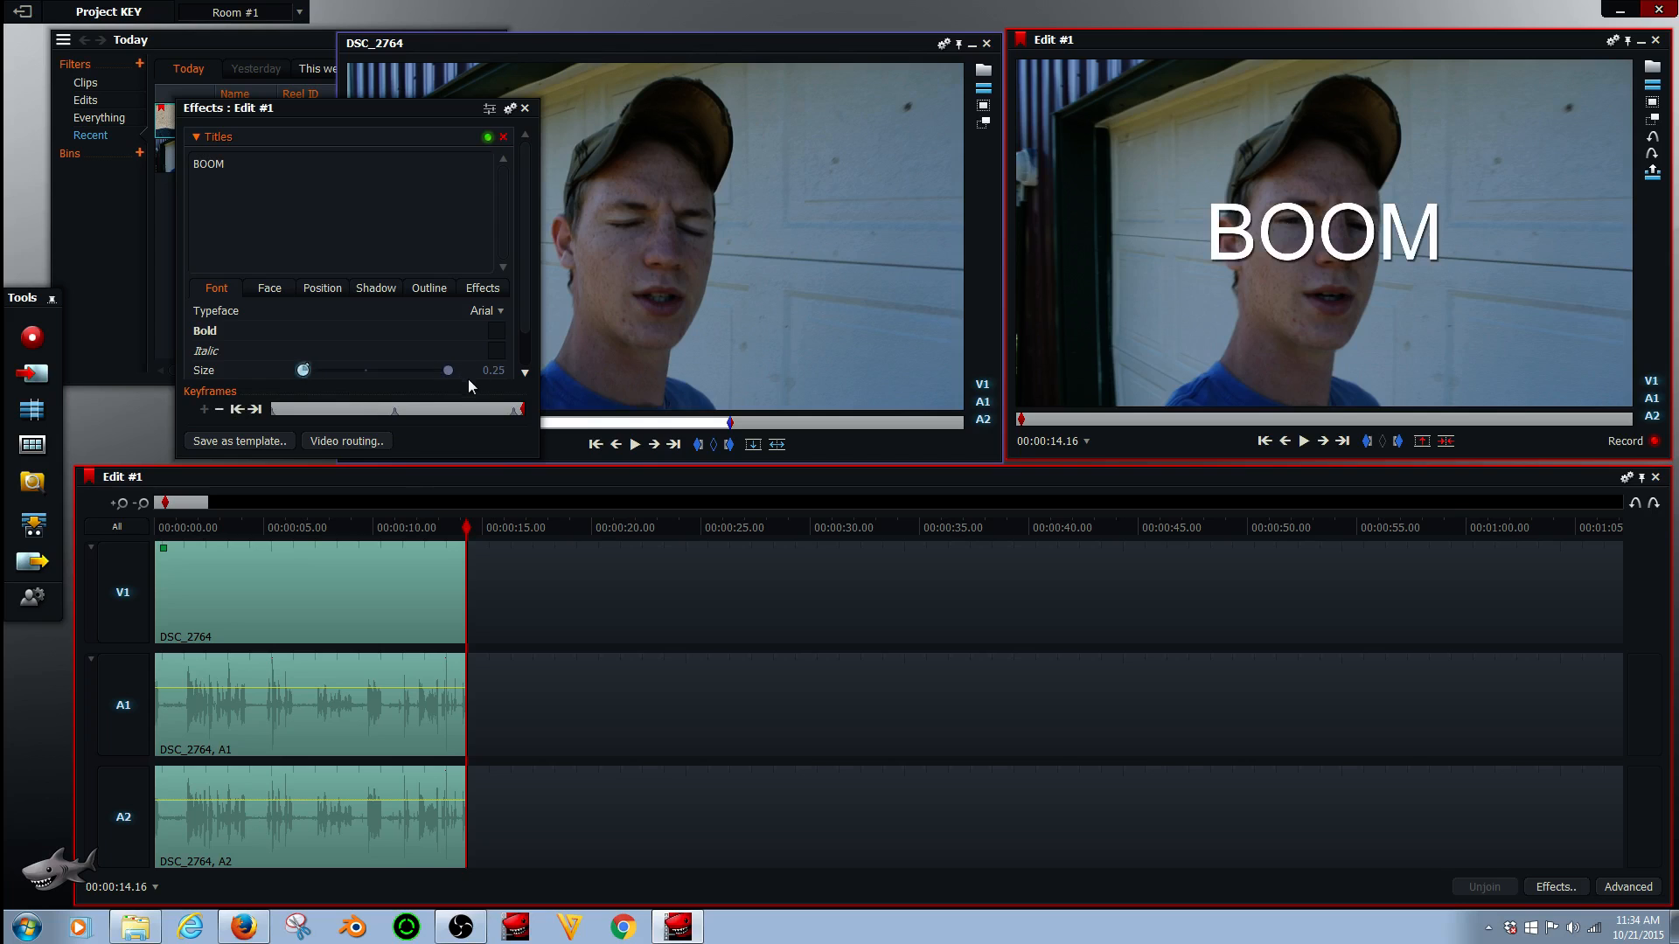
pyautogui.click(297, 526)
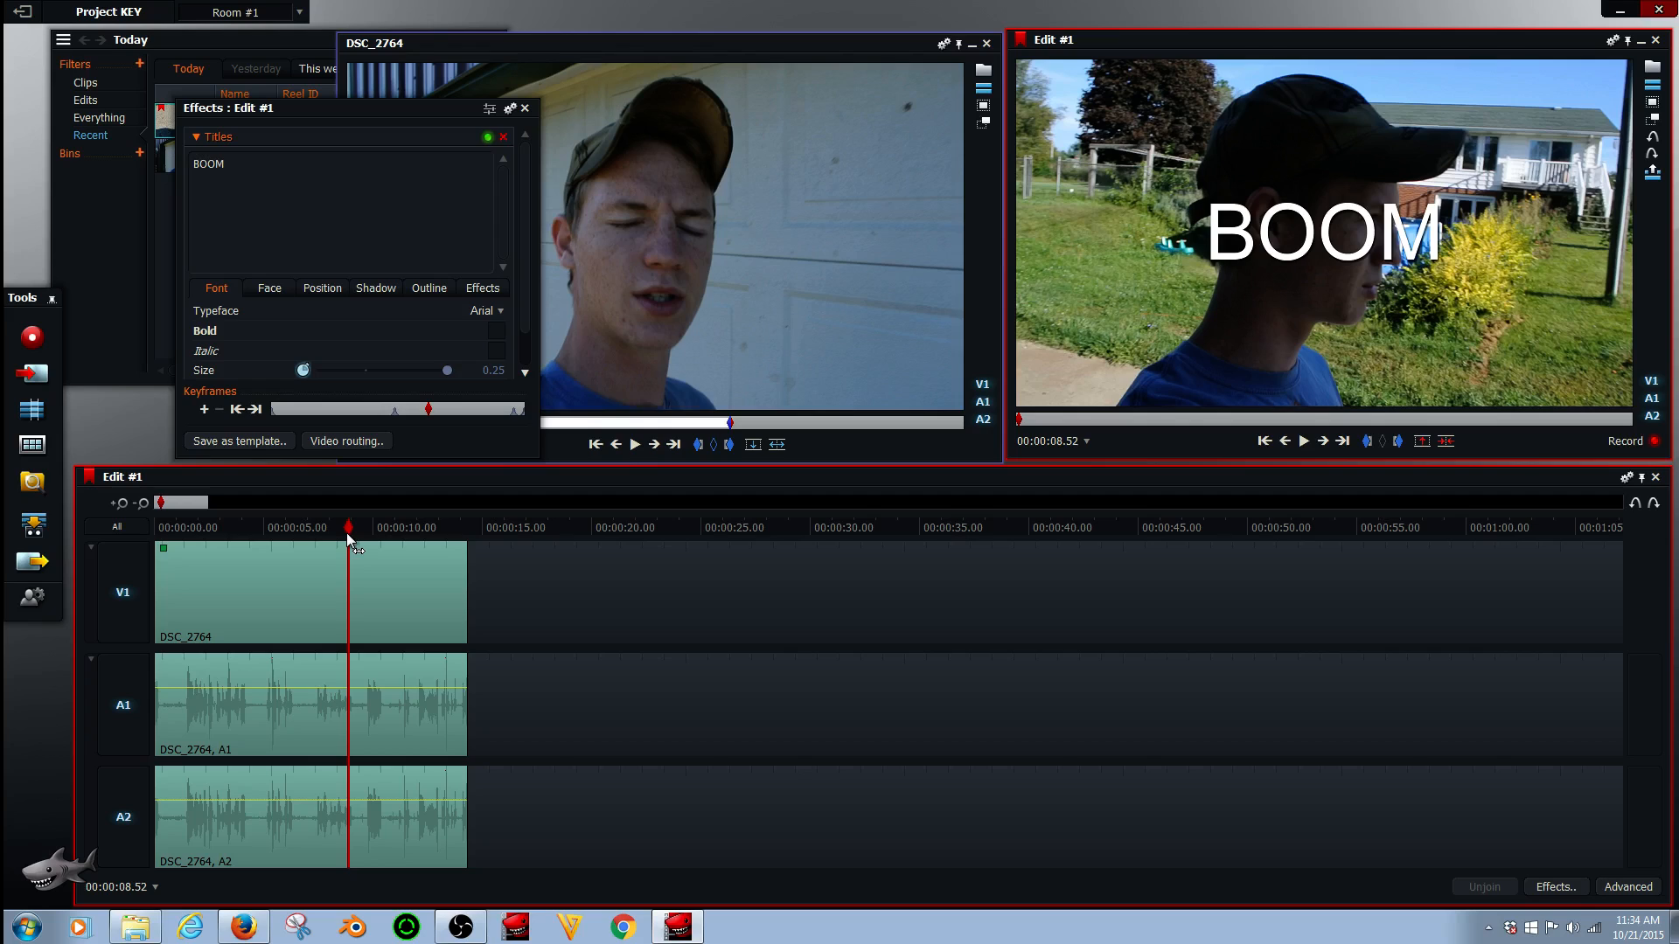
# - Move the playhead to 00:00:08.52, where BOOM shows at size 0.25
pyautogui.click(354, 545)
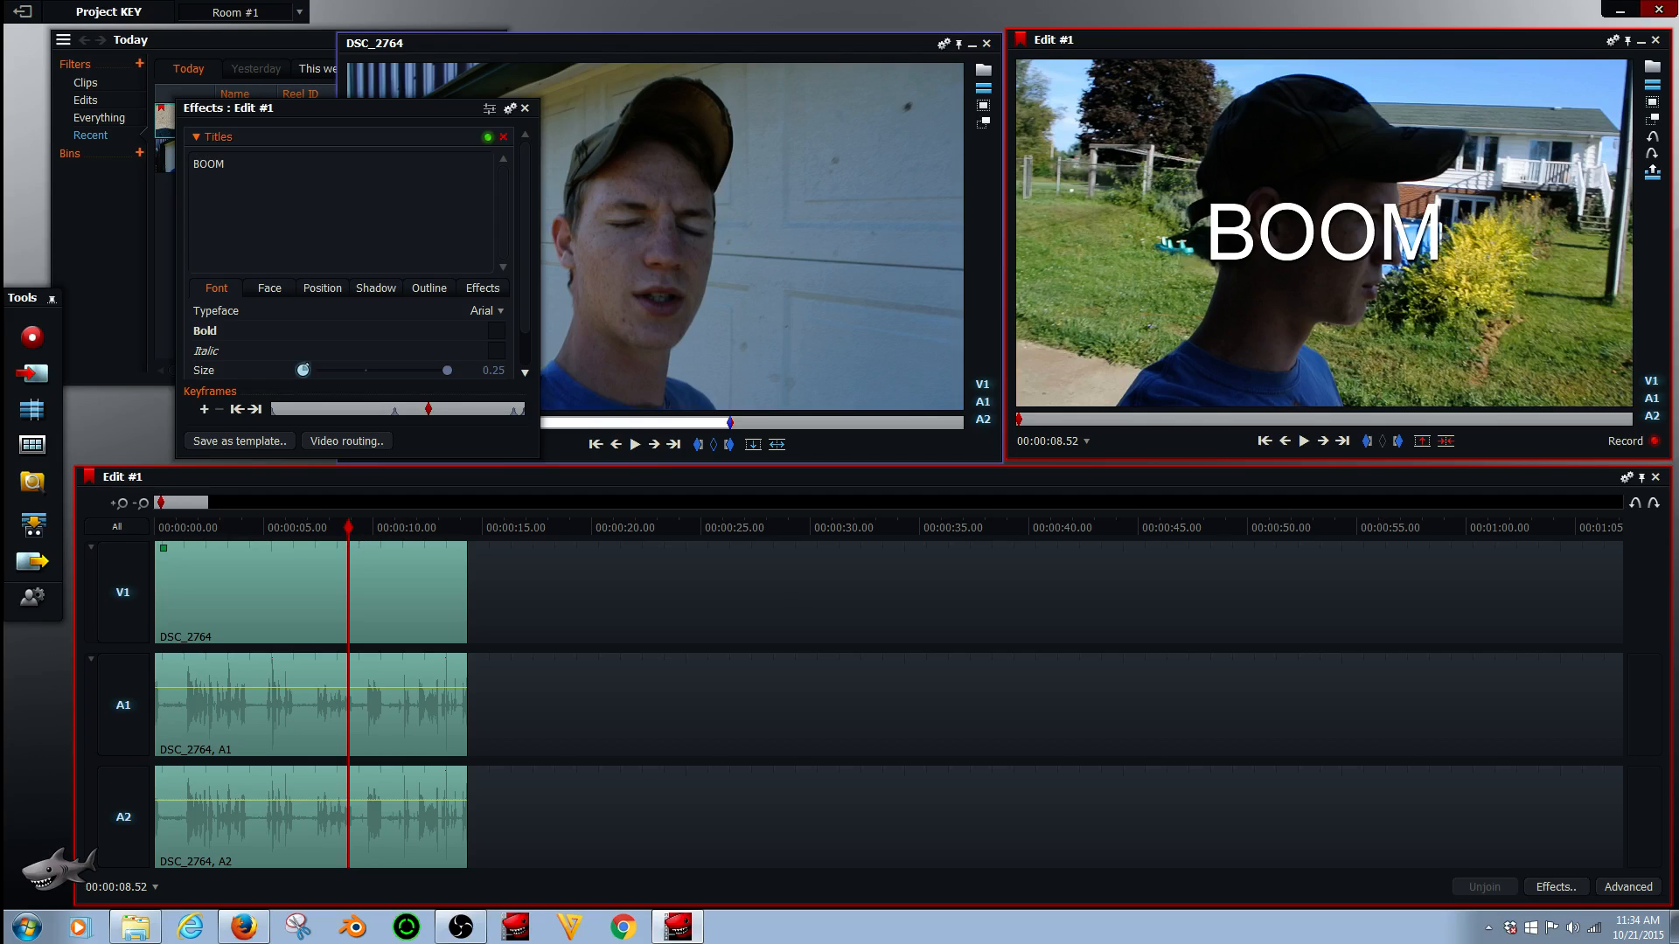